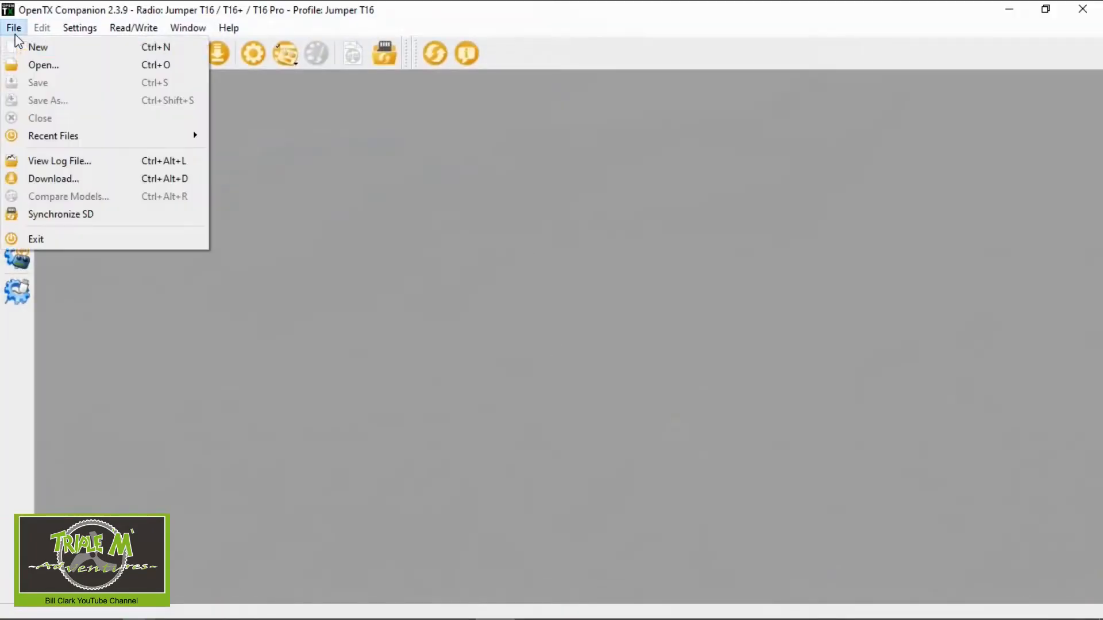
- Load the Jumper T16 Models & Settings 190820.otx file and select the MX-C 349 Taycan model
{"action": "left_click", "coordinate": [568, 206]}
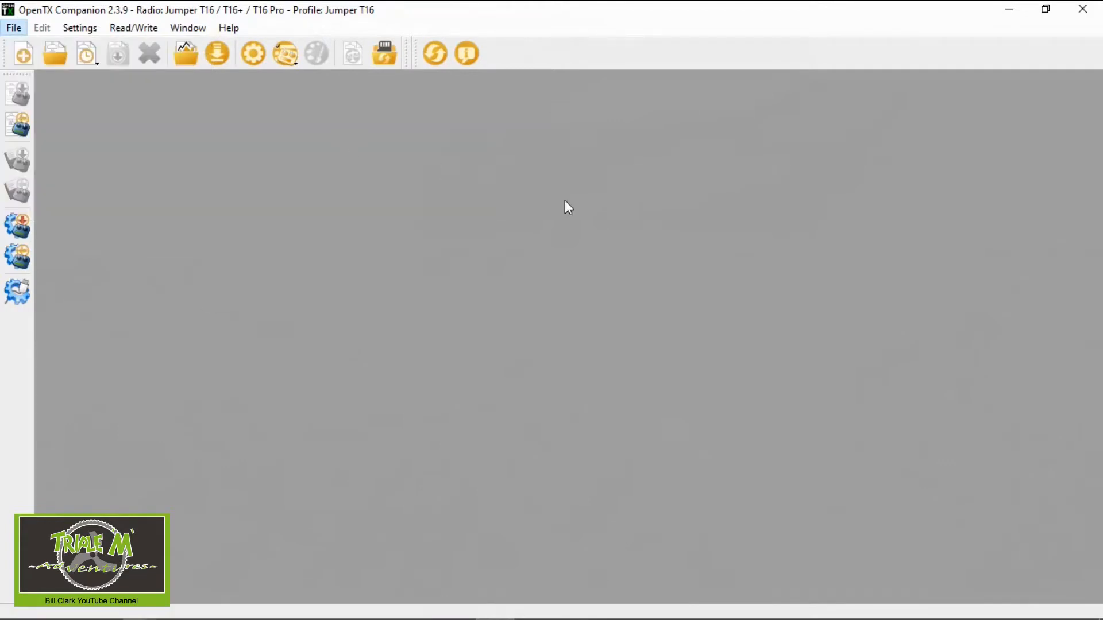
{"action": "left_click", "coordinate": [55, 54]}
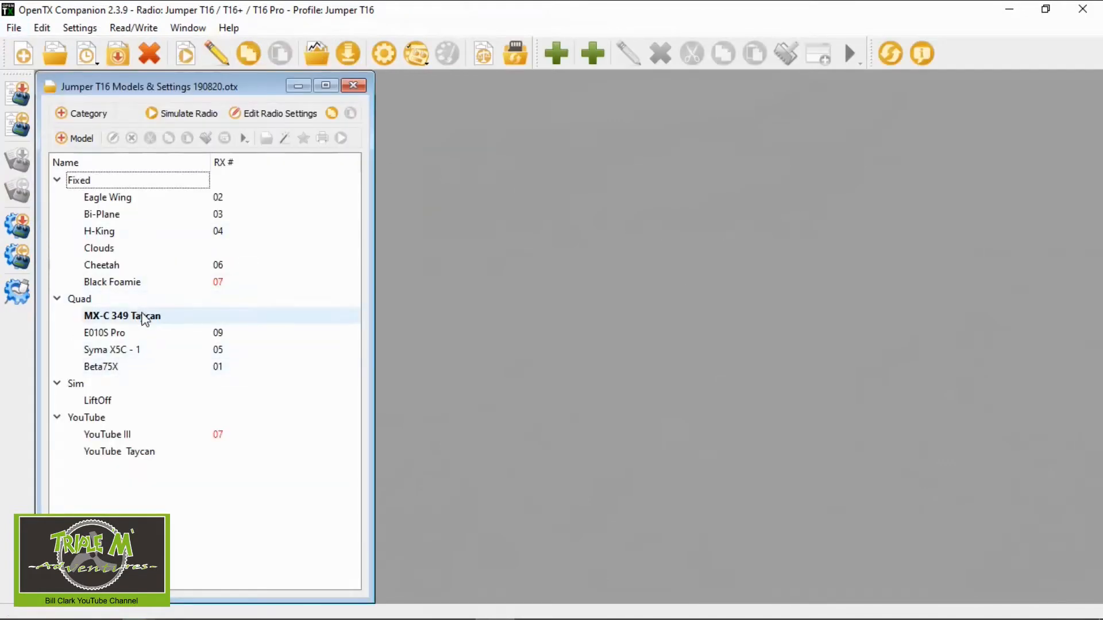
{"action": "left_click", "coordinate": [122, 315]}
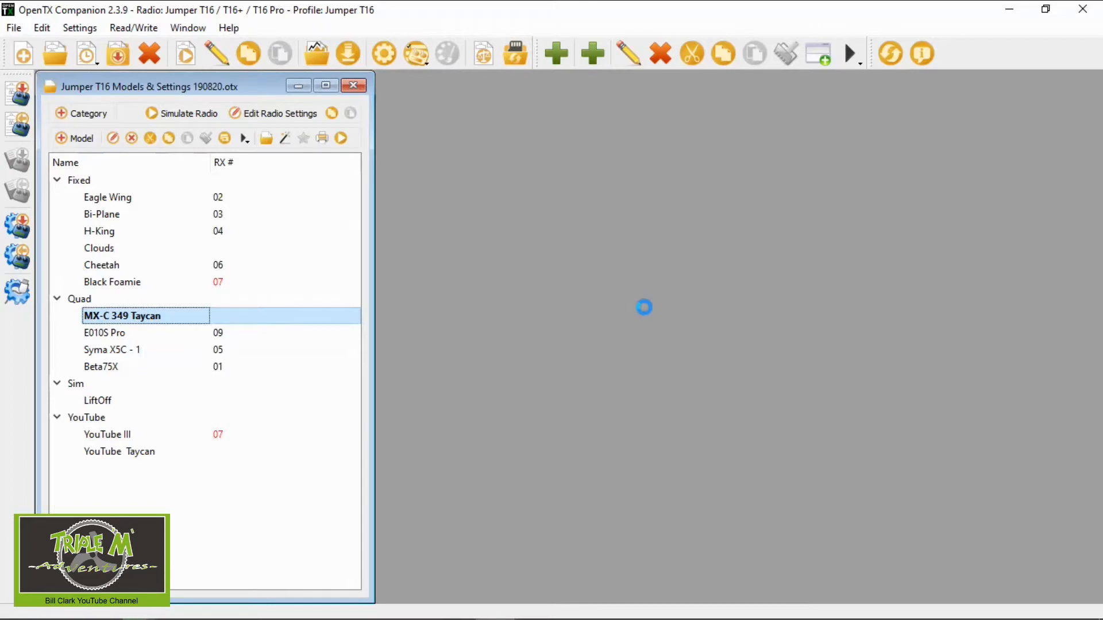
- Open the MX-C 349 Taycan model editor and inspect SF18's SD Logs interval of 1.0
{"action": "double_click", "coordinate": [122, 315]}
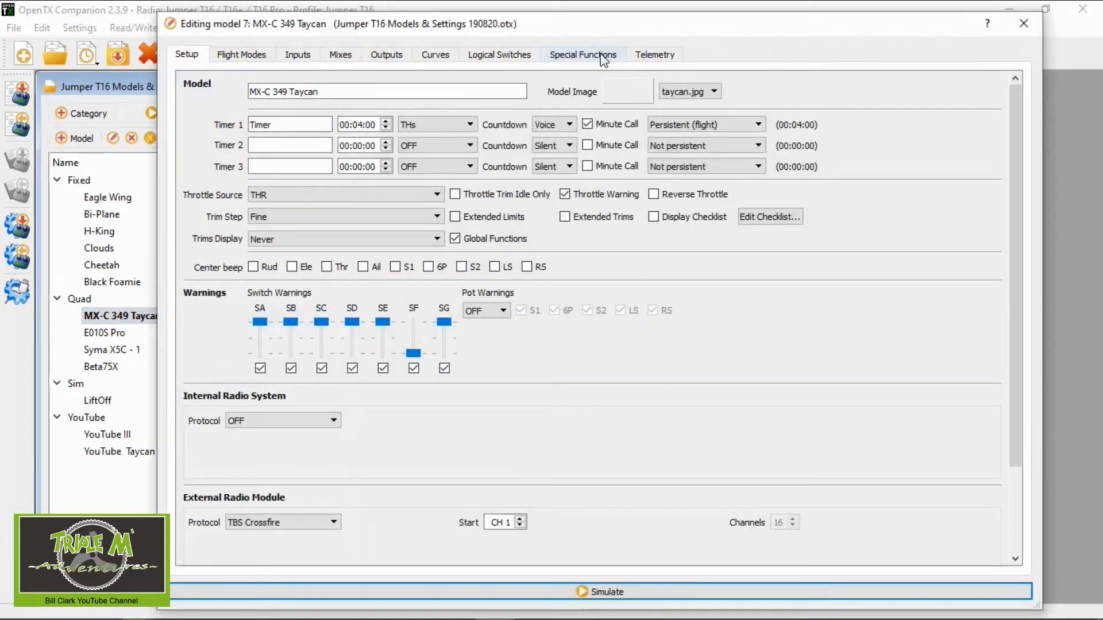
{"action": "mouse_move", "coordinate": [591, 64]}
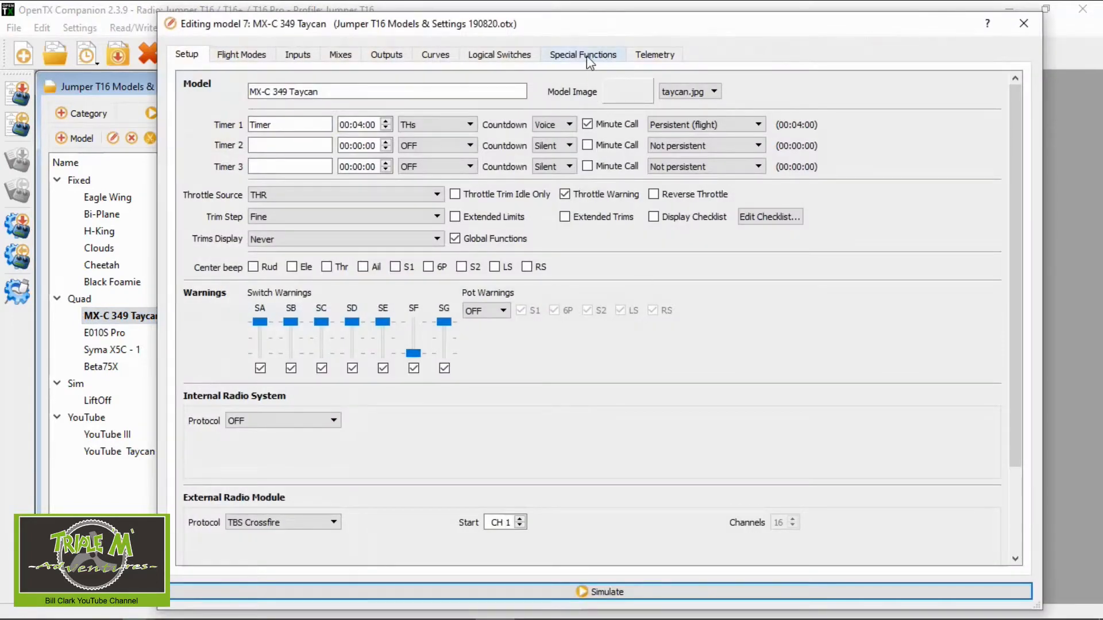
{"action": "left_click", "coordinate": [583, 54]}
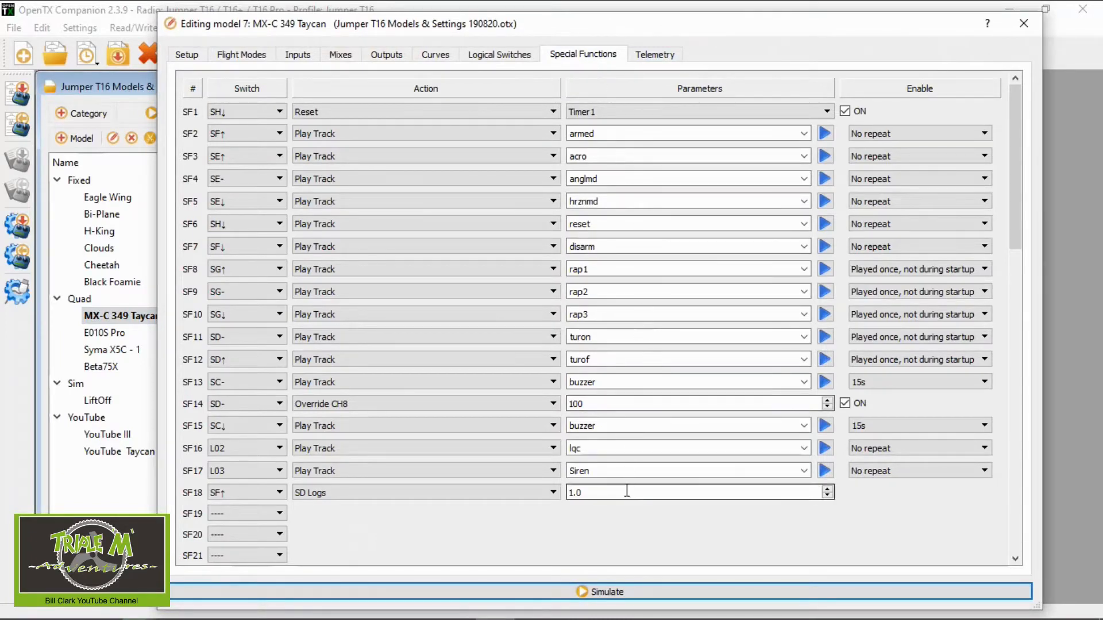
{"action": "left_click", "coordinate": [421, 492]}
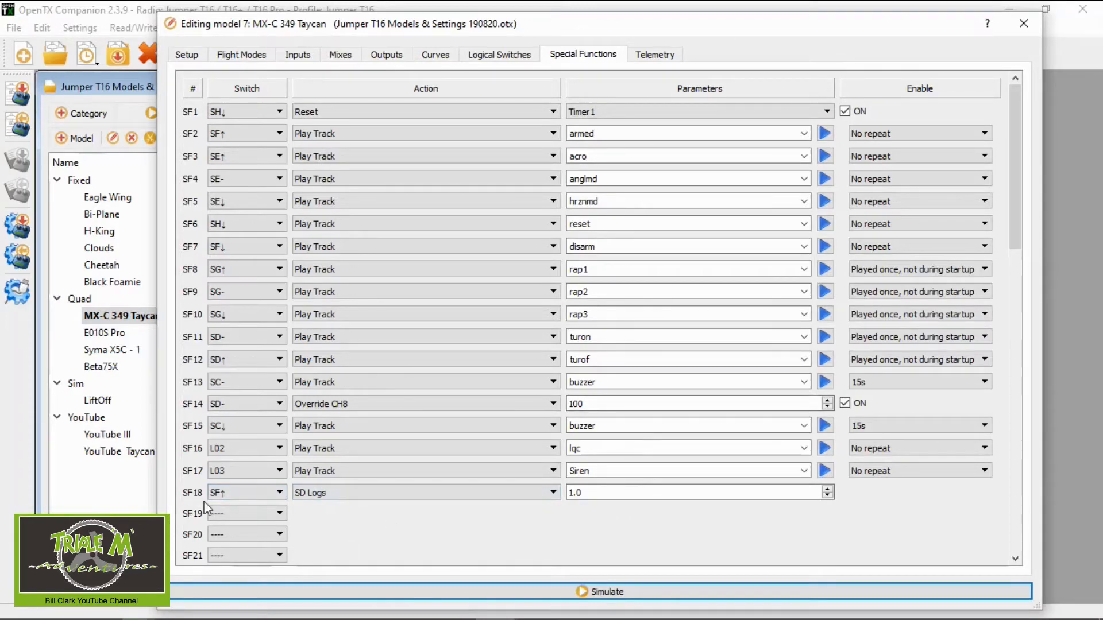
{"action": "left_click", "coordinate": [243, 492]}
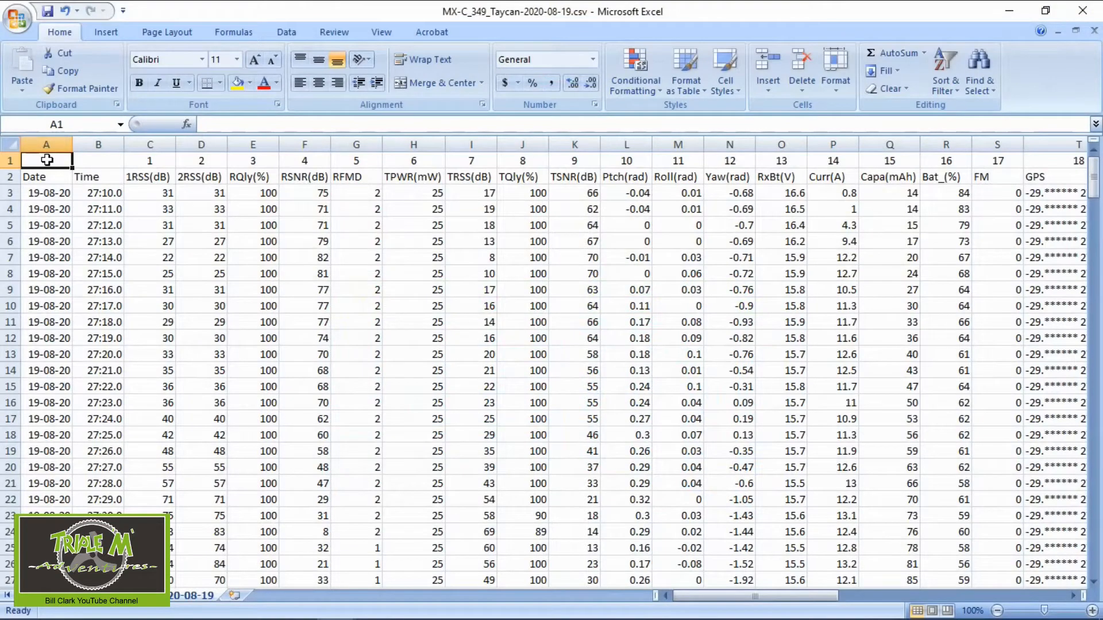
{"action": "mouse_move", "coordinate": [508, 305]}
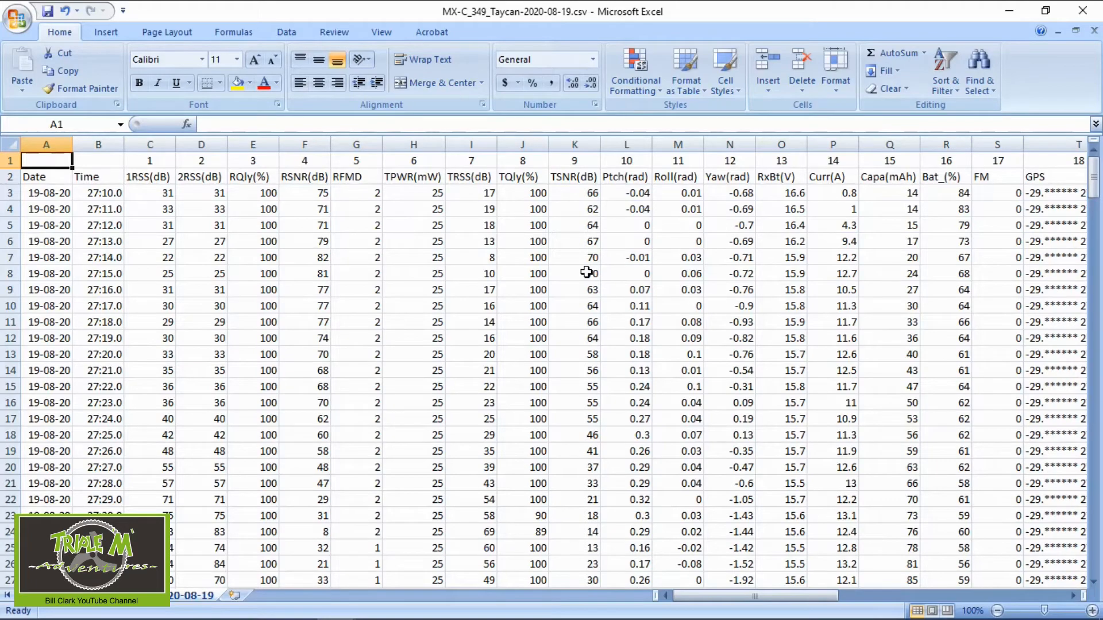
{"action": "mouse_move", "coordinate": [520, 265]}
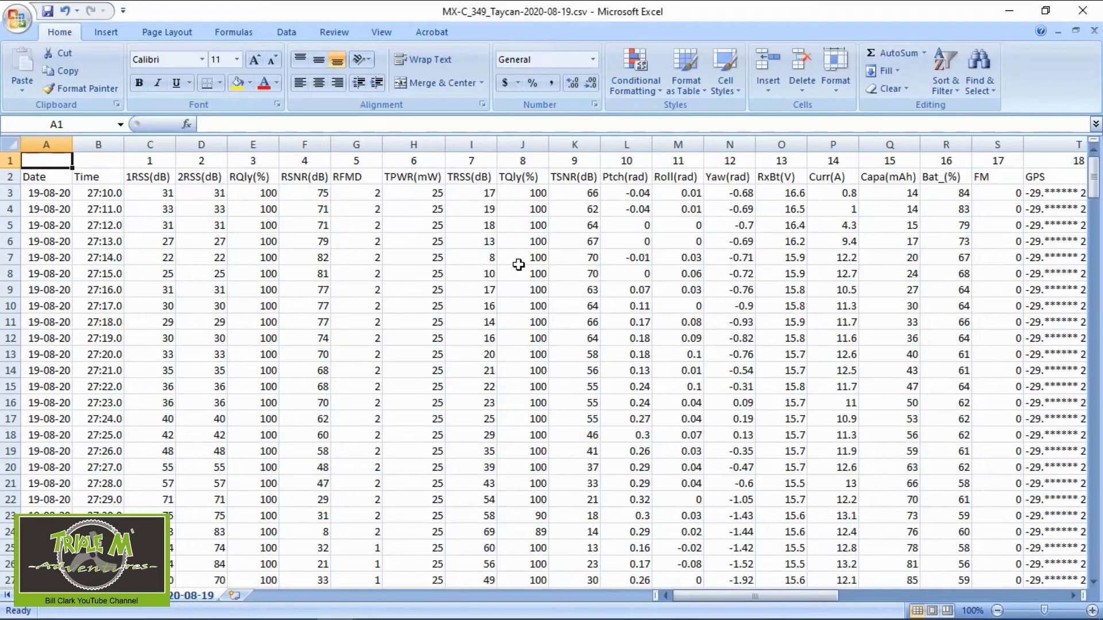
{"action": "mouse_move", "coordinate": [495, 301]}
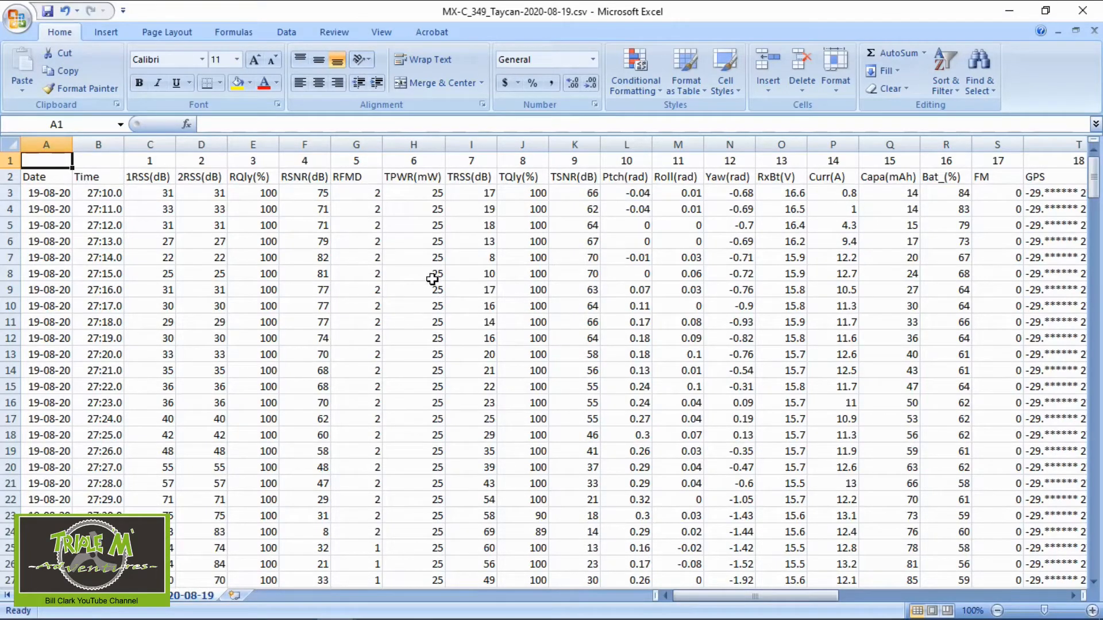
{"action": "mouse_move", "coordinate": [381, 31]}
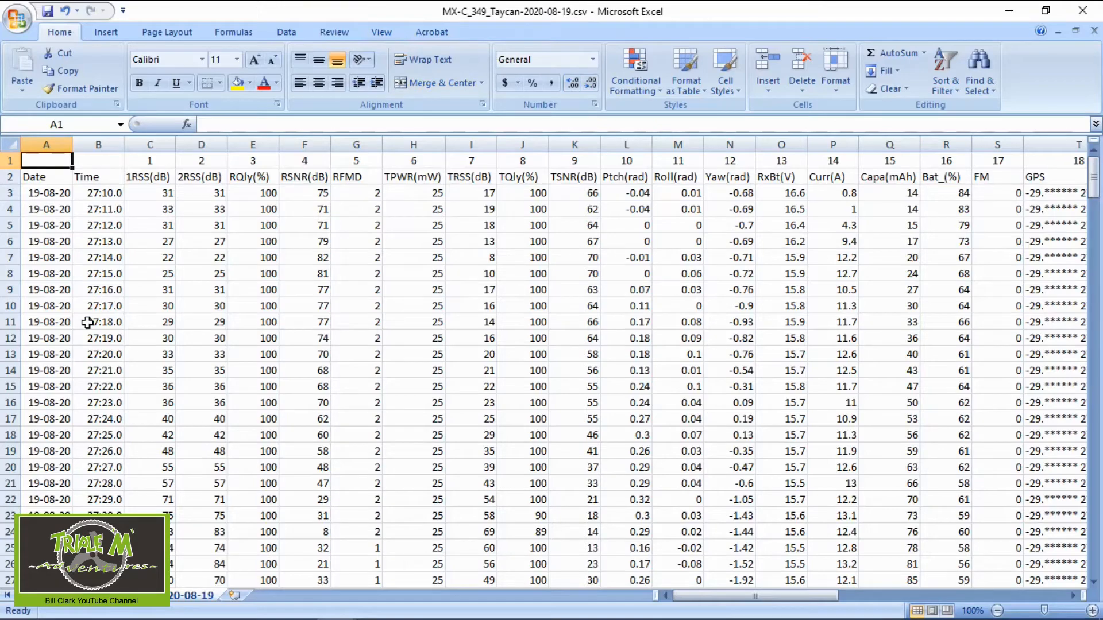
- Check the Time and TPWR(mW) column numbers, then scroll right to the Sats, Alt(m) and GPS headers
{"action": "left_click", "coordinate": [97, 161]}
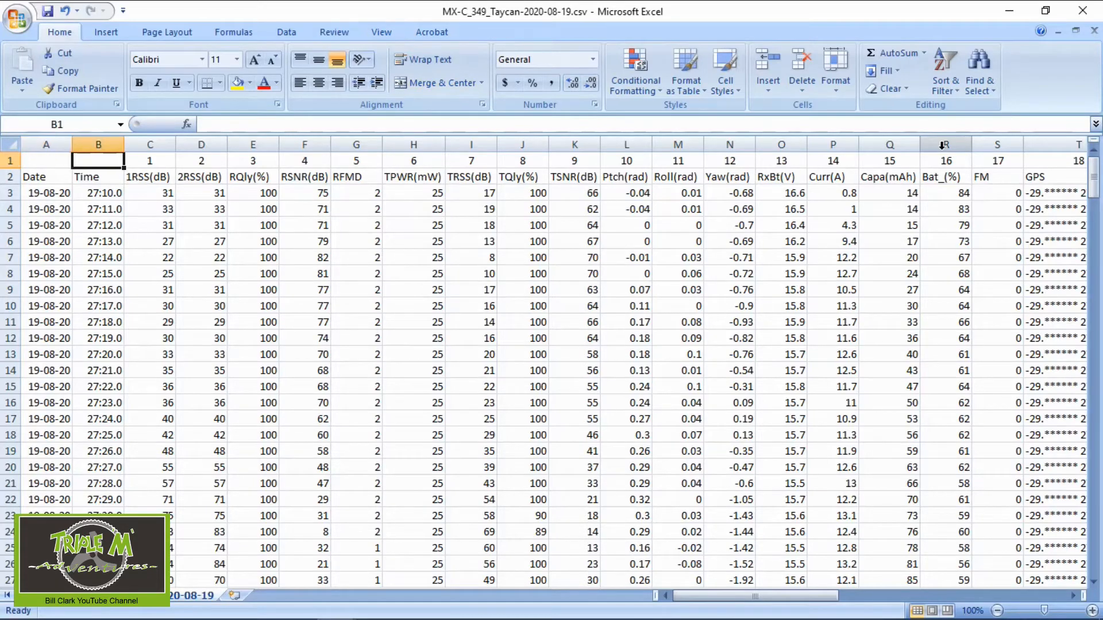
{"action": "left_click", "coordinate": [413, 161]}
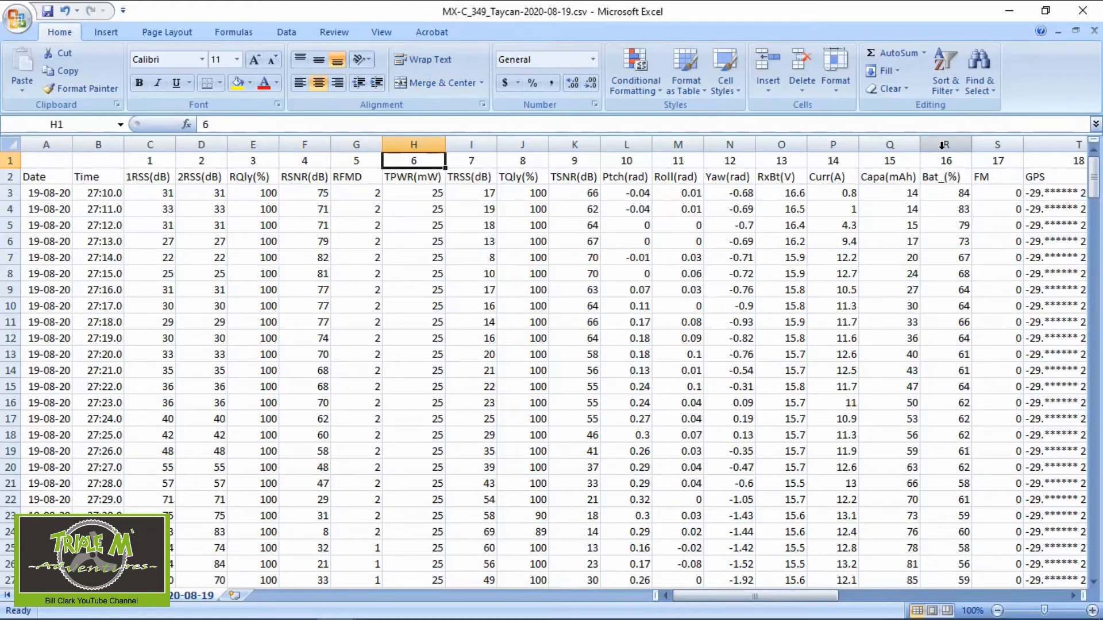
{"action": "scroll", "scroll_direction": "right", "scroll_amount": 3}
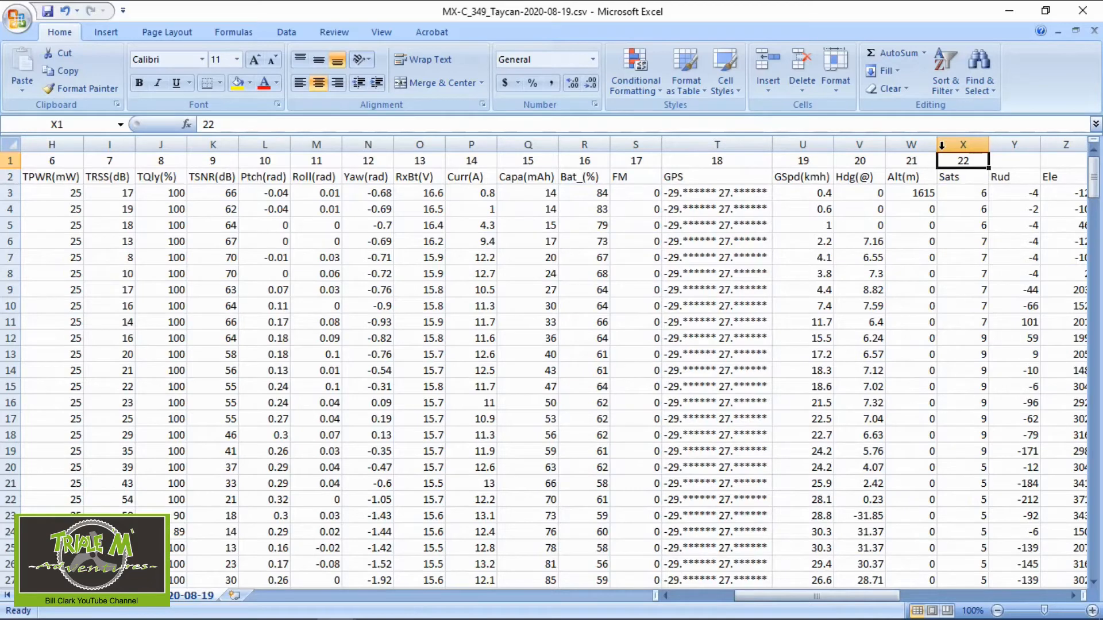
{"action": "left_click", "coordinate": [910, 161]}
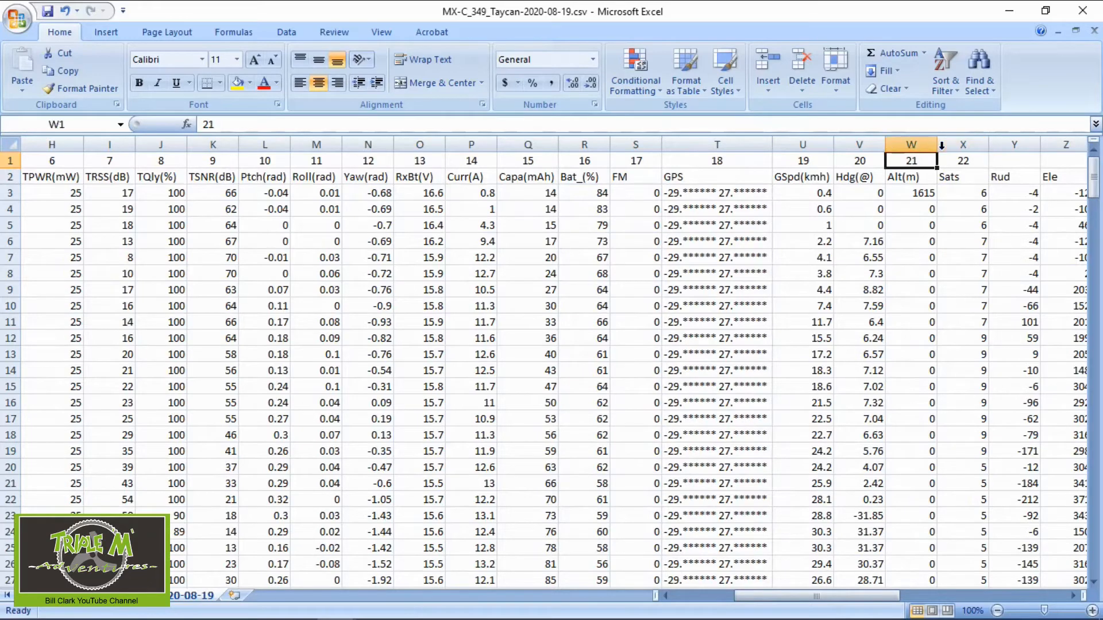
{"action": "left_click", "coordinate": [716, 176]}
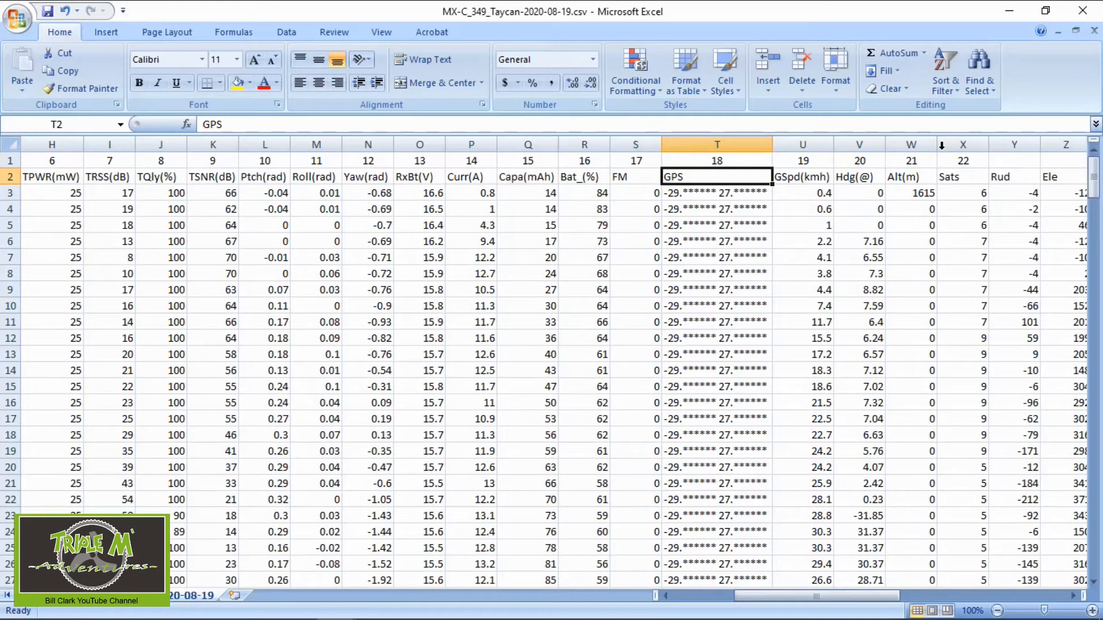
{"action": "left_click", "coordinate": [910, 176]}
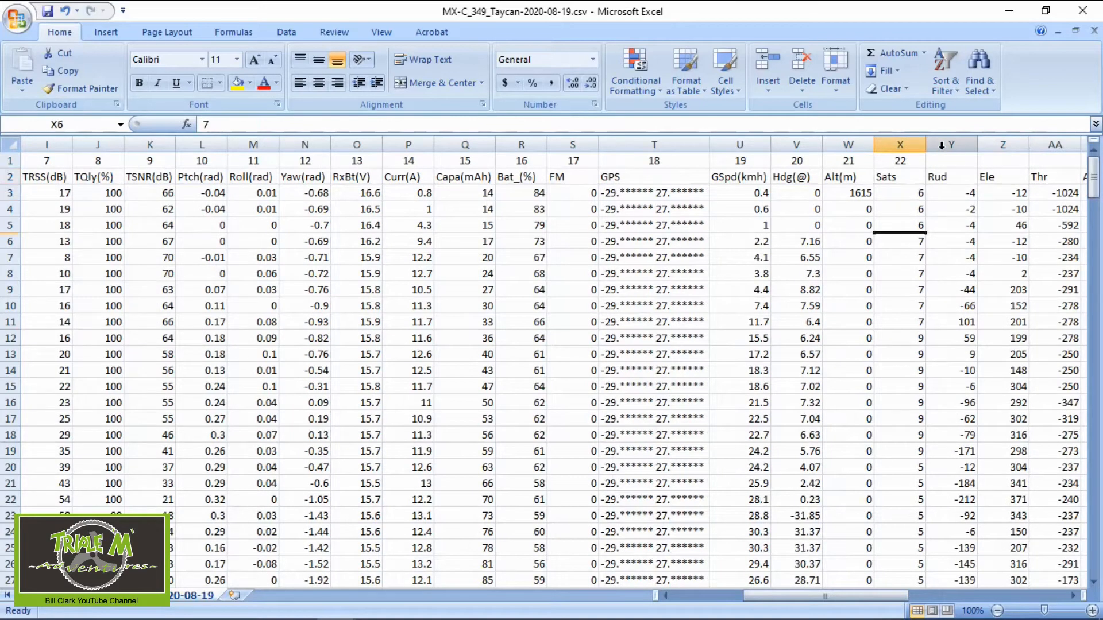
- Scroll right to inspect the S1, LSW and final TxBat(V) columns, then scroll back left
{"action": "scroll", "scroll_direction": "right", "scroll_amount": 3}
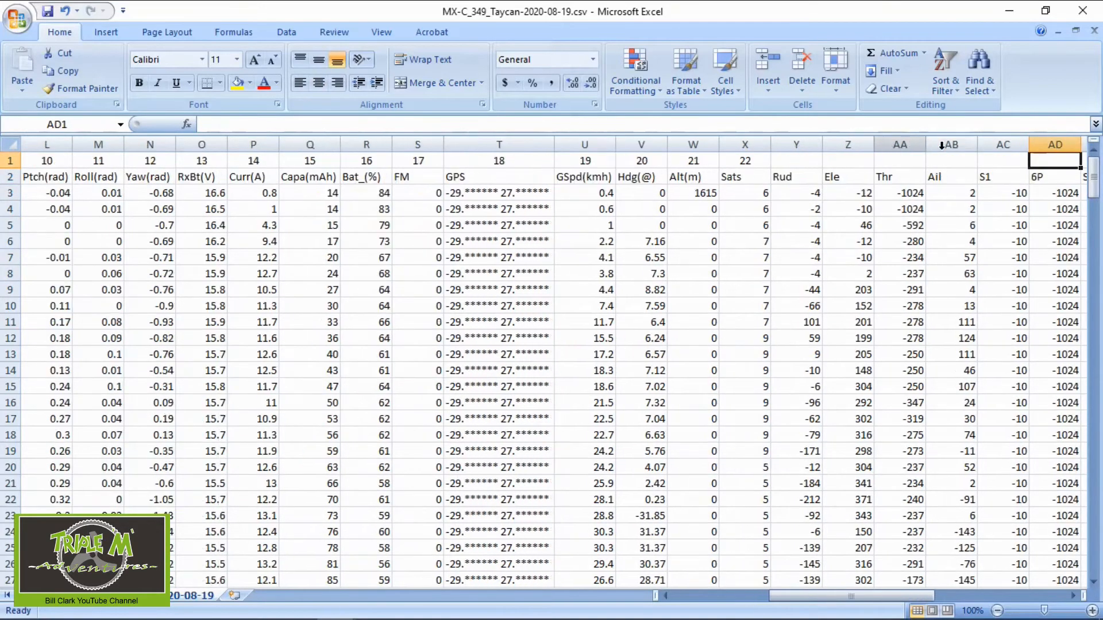
{"action": "scroll", "scroll_direction": "right", "scroll_amount": 3}
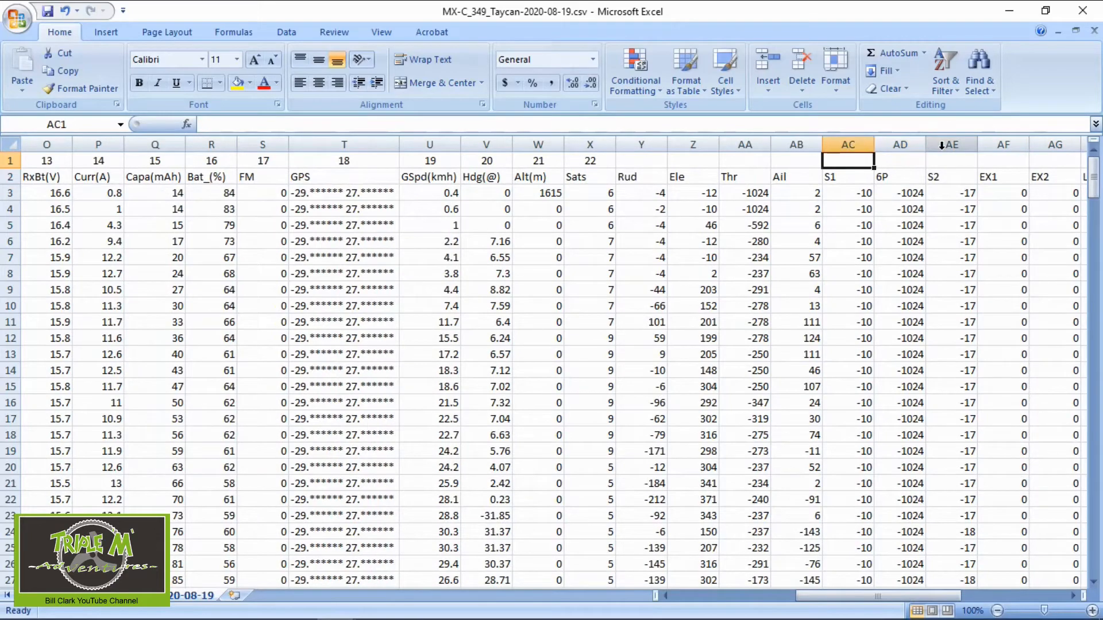
{"action": "left_click", "coordinate": [796, 193]}
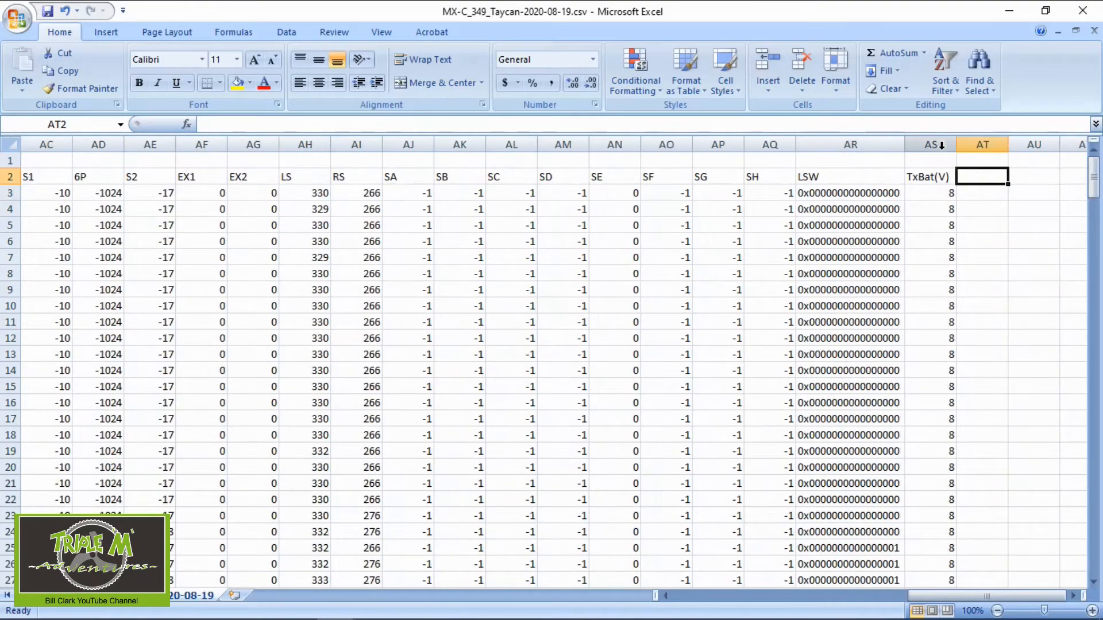
{"action": "left_click", "coordinate": [849, 176]}
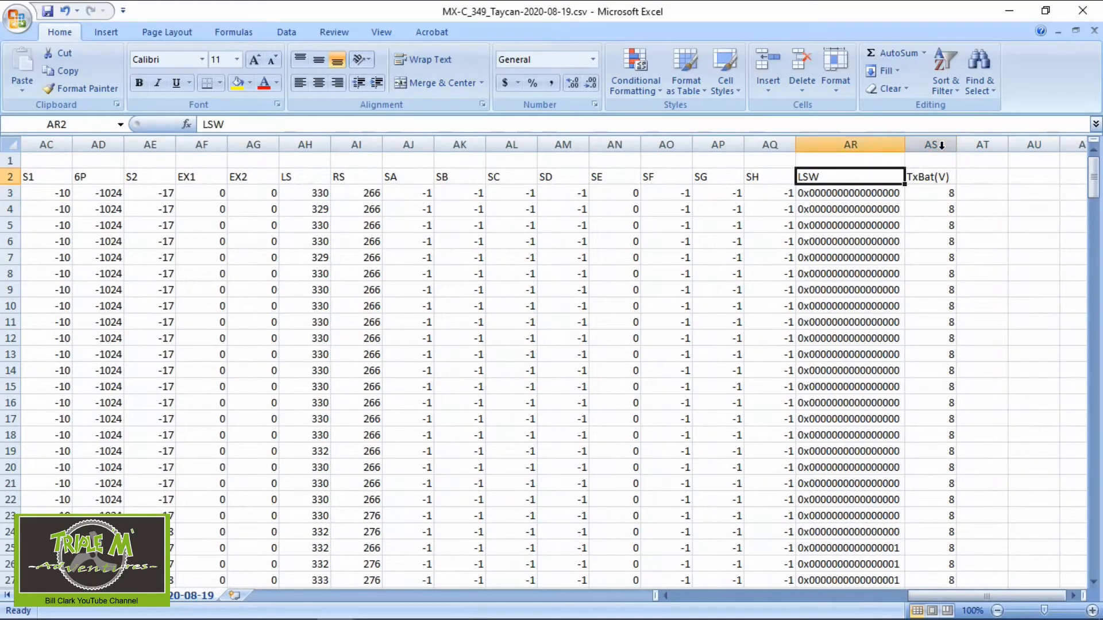
{"action": "left_click", "coordinate": [930, 177]}
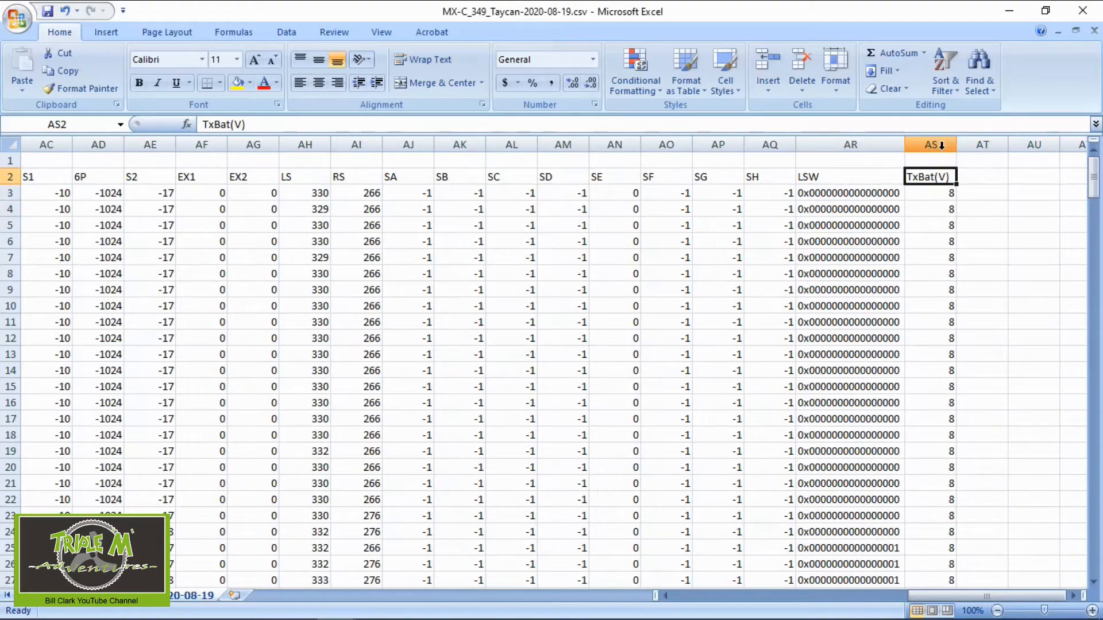
{"action": "scroll", "scroll_direction": "left", "scroll_amount": 3}
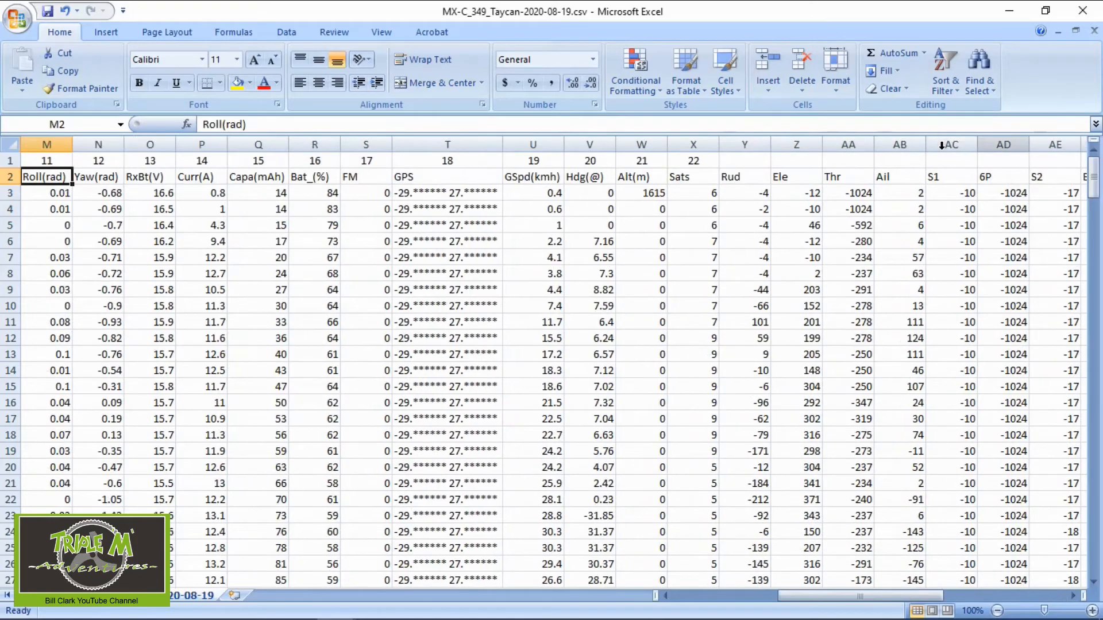
{"action": "scroll", "scroll_direction": "left", "scroll_amount": 3}
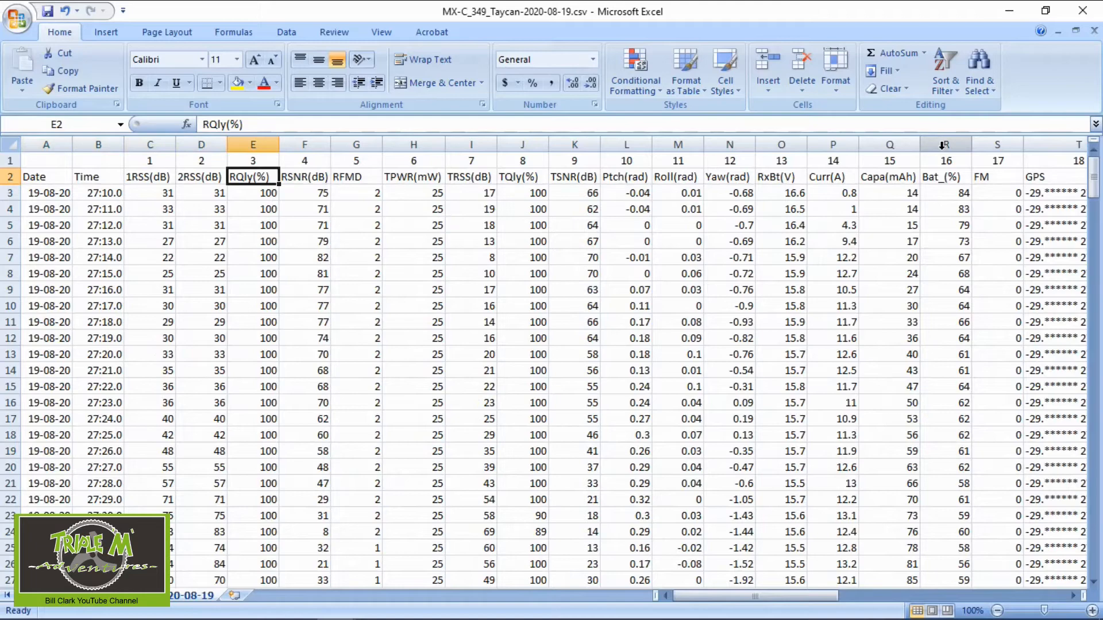
{"action": "left_click", "coordinate": [253, 193]}
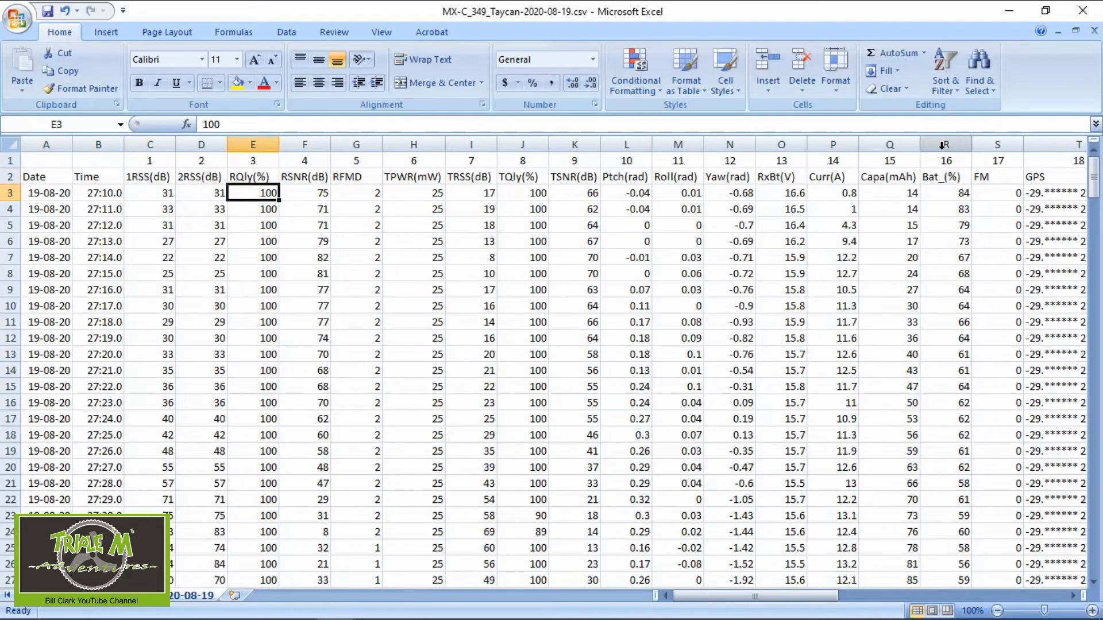
{"action": "left_click", "coordinate": [252, 241]}
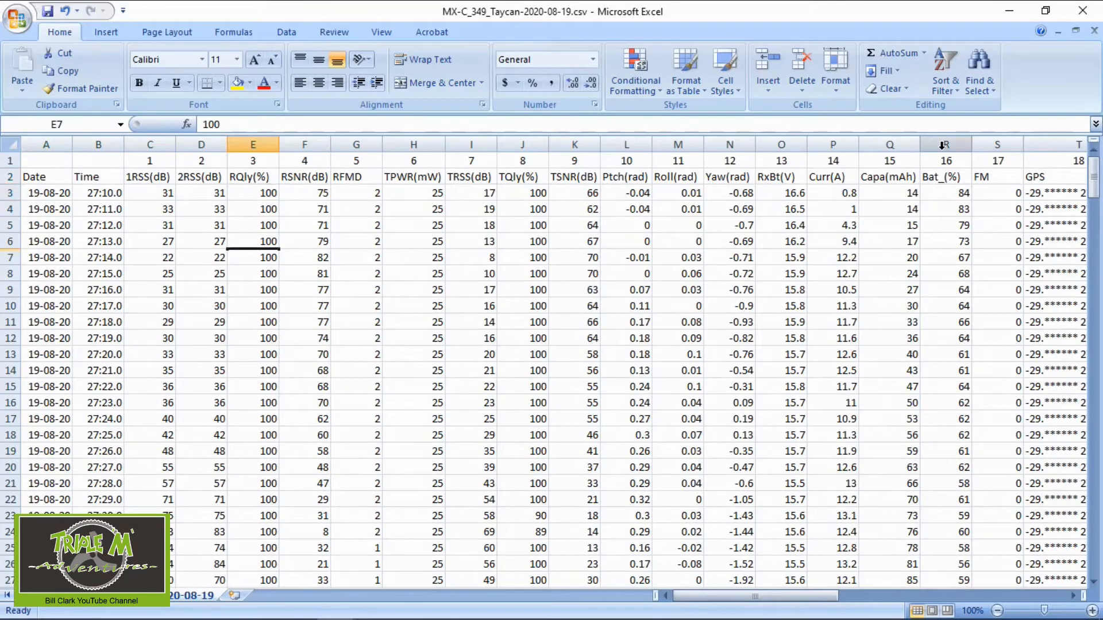
{"action": "scroll", "scroll_direction": "down", "scroll_amount": 3}
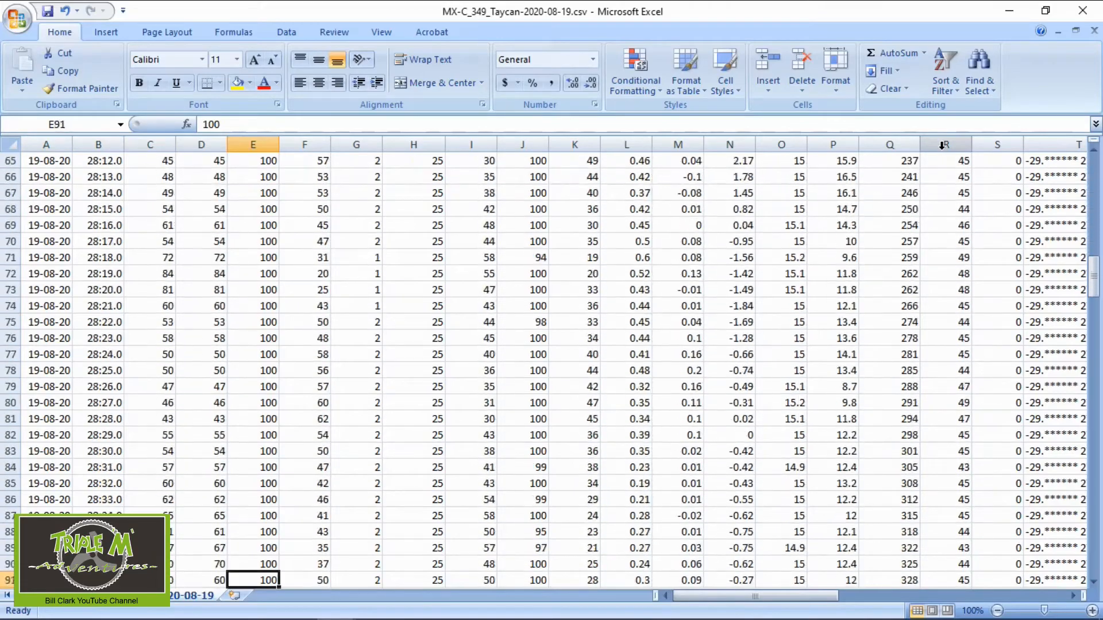
{"action": "scroll", "scroll_direction": "down", "scroll_amount": 3}
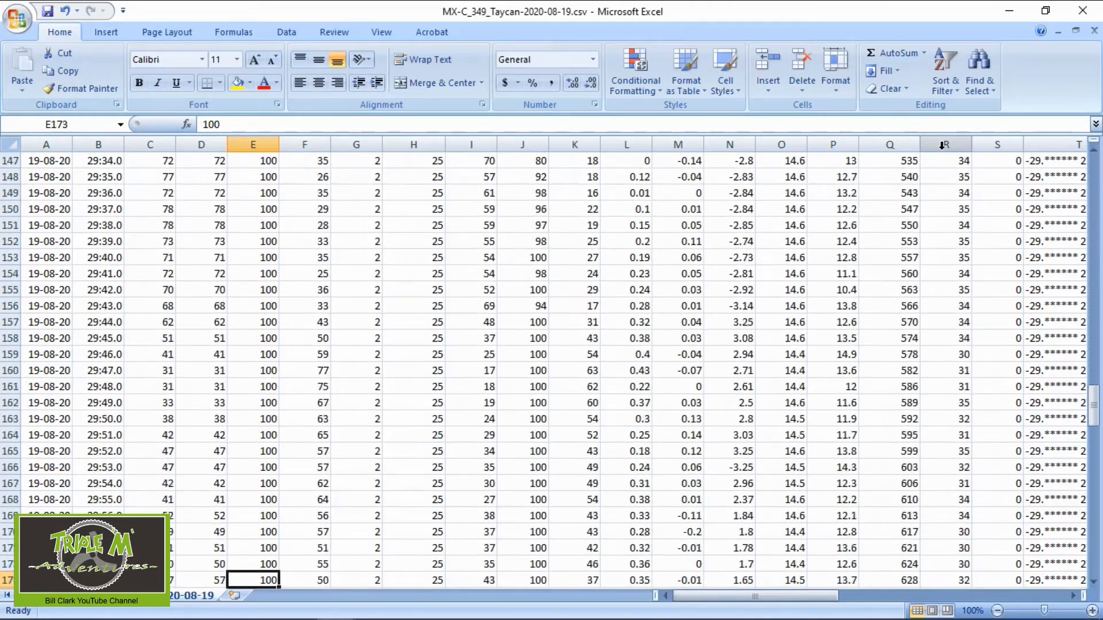
{"action": "scroll", "scroll_direction": "down", "scroll_amount": 3}
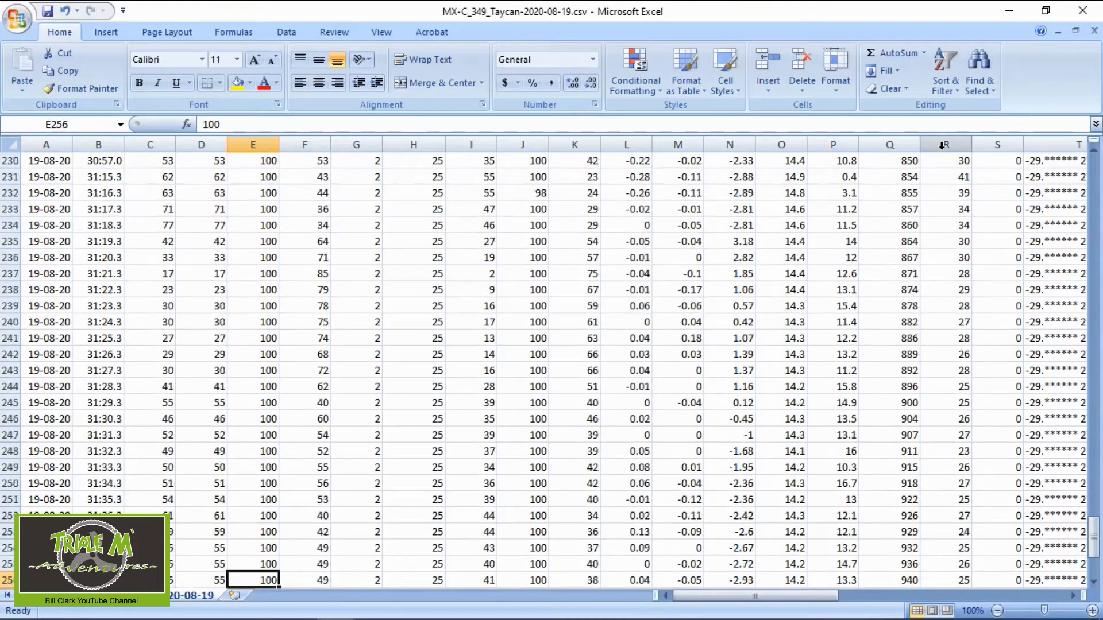
{"action": "scroll", "scroll_direction": "down", "scroll_amount": 3}
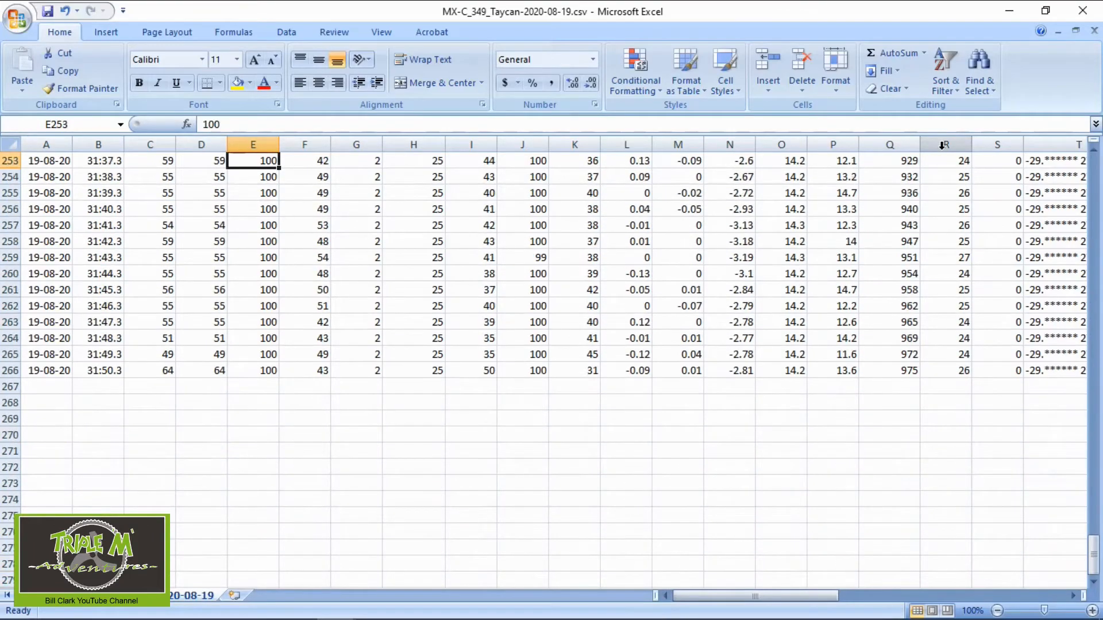
{"action": "scroll", "scroll_direction": "up", "scroll_amount": 3}
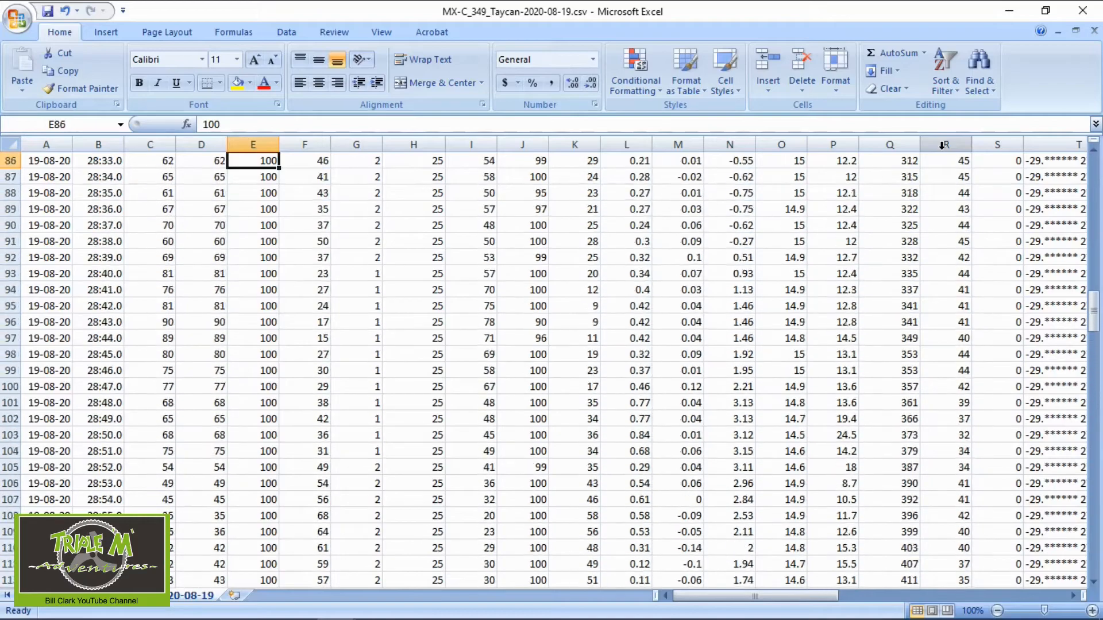
{"action": "scroll", "scroll_direction": "up", "scroll_amount": 3}
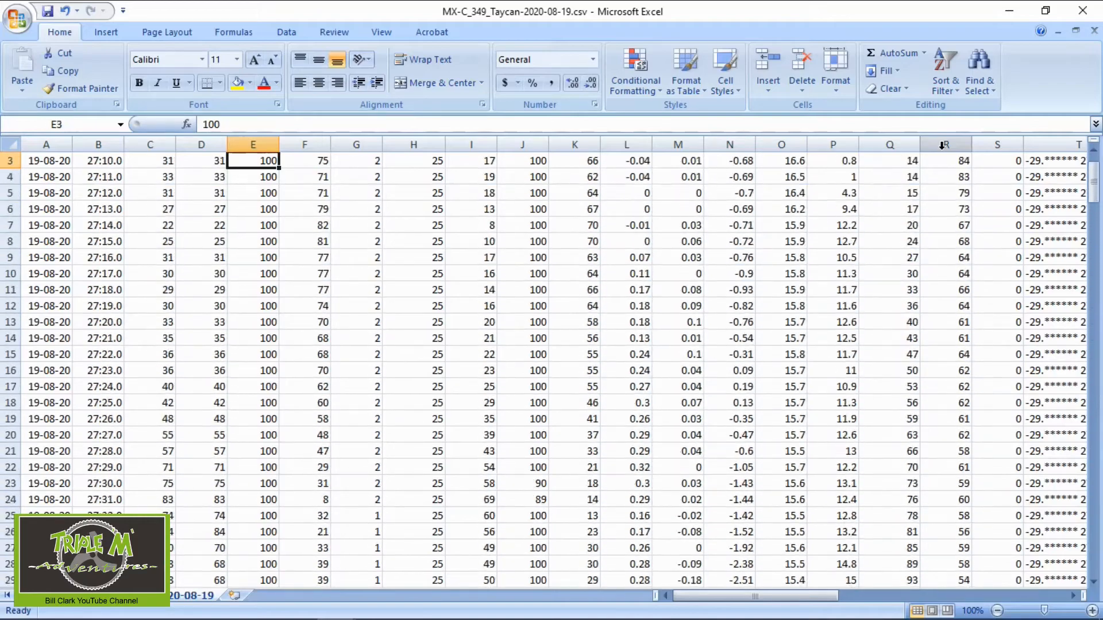
{"action": "left_click", "coordinate": [356, 160]}
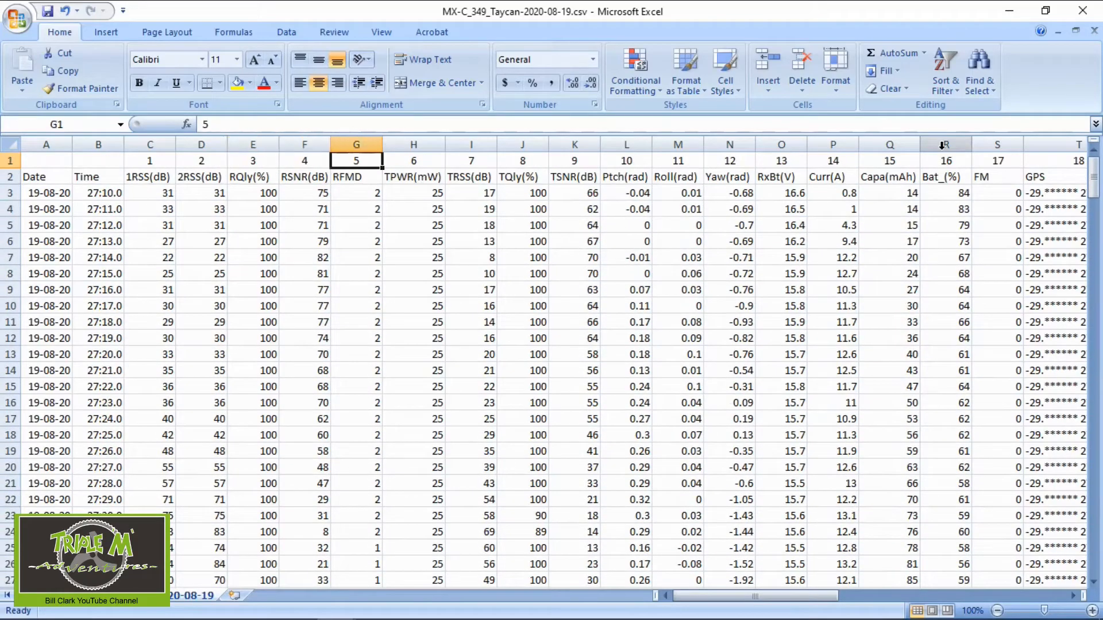
{"action": "scroll", "scroll_direction": "right", "scroll_amount": 3}
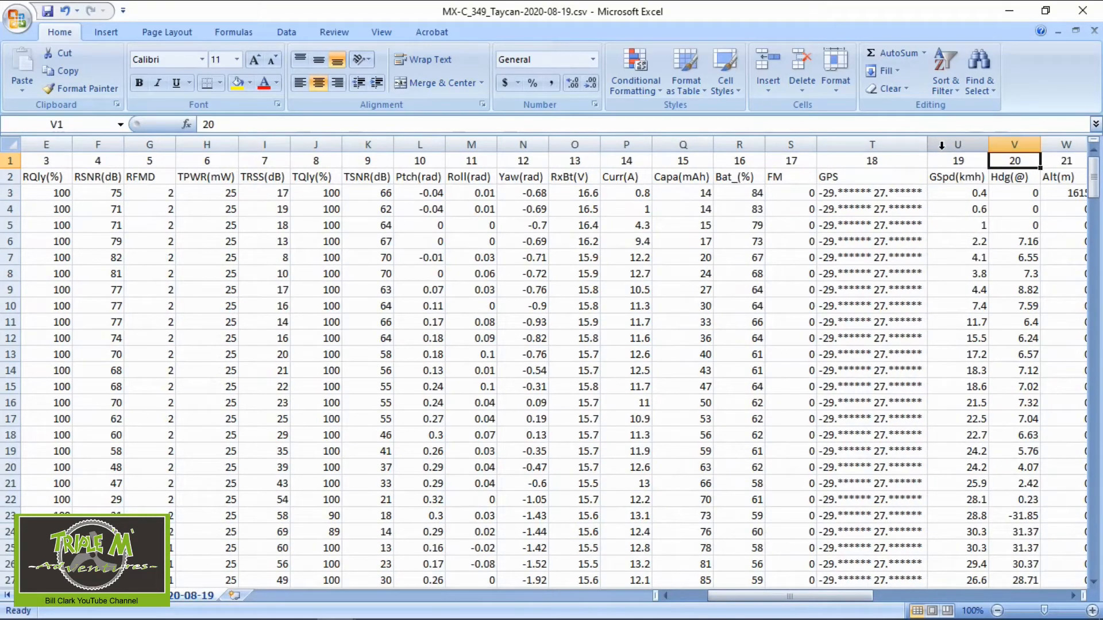
{"action": "left_click", "coordinate": [682, 160]}
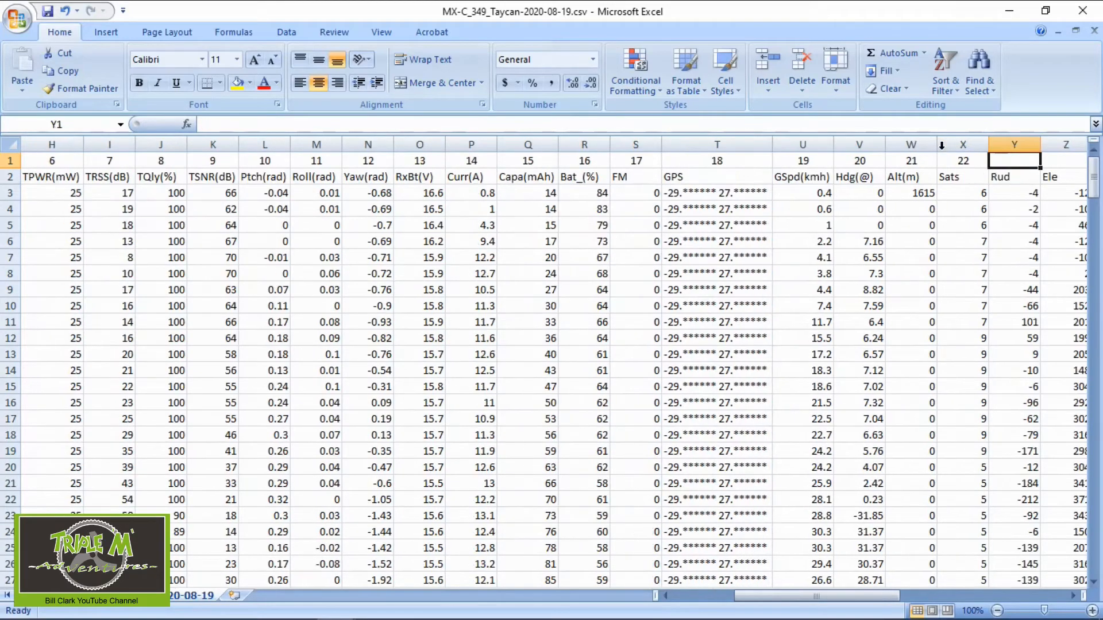
{"action": "left_click", "coordinate": [802, 192]}
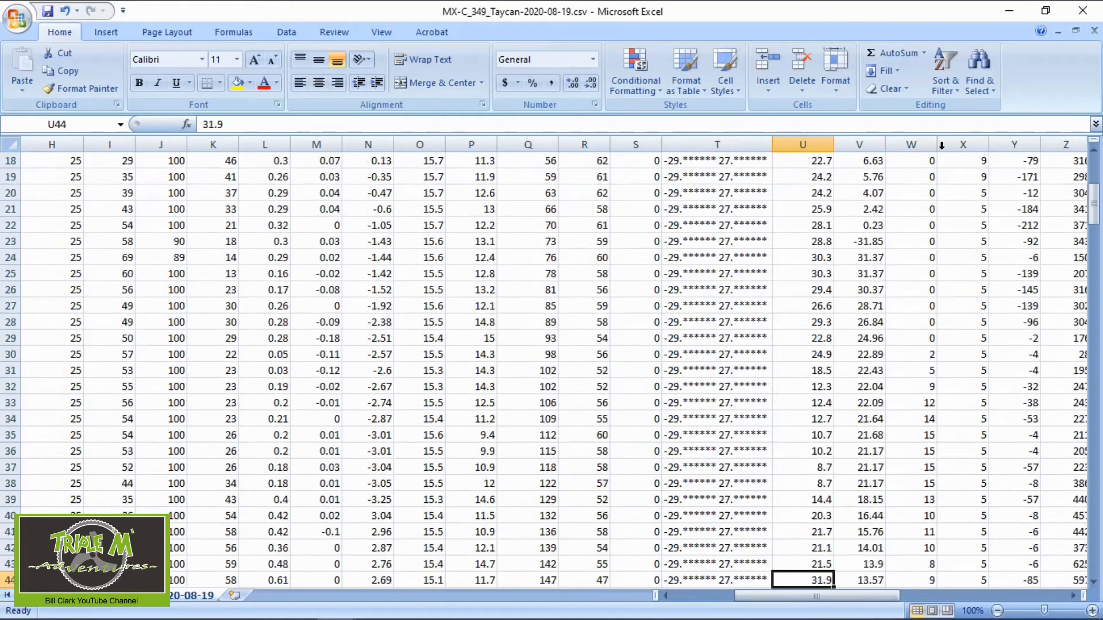
- Scroll to row 190, compare peak speed 68.2 with U189, and select peak current 43.1
{"action": "scroll", "scroll_direction": "down", "scroll_amount": 3}
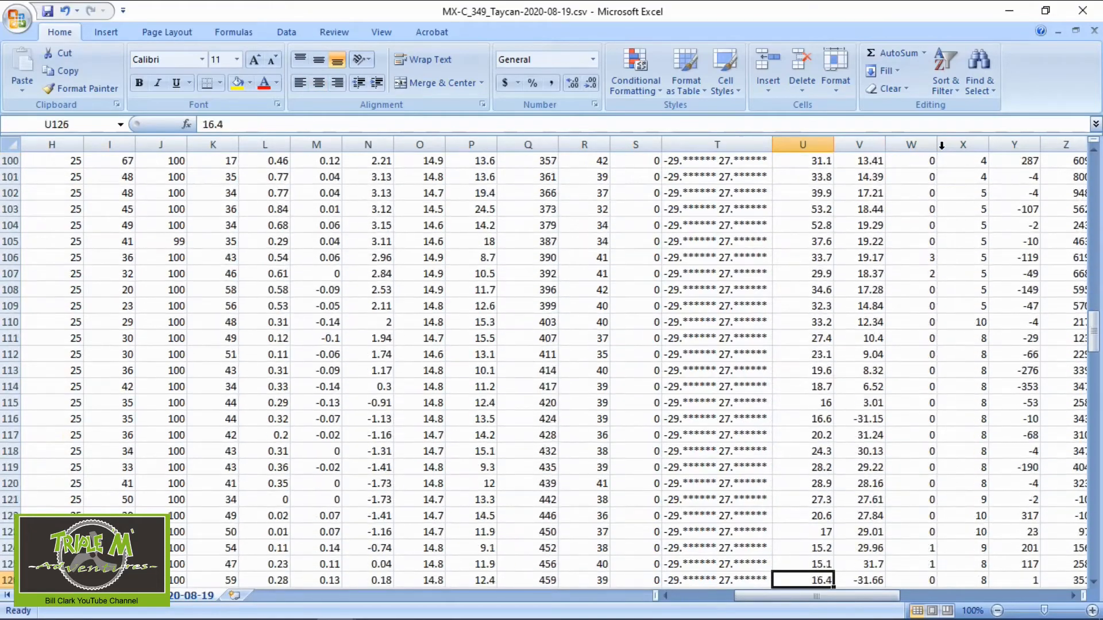
{"action": "scroll", "scroll_direction": "down", "scroll_amount": 3}
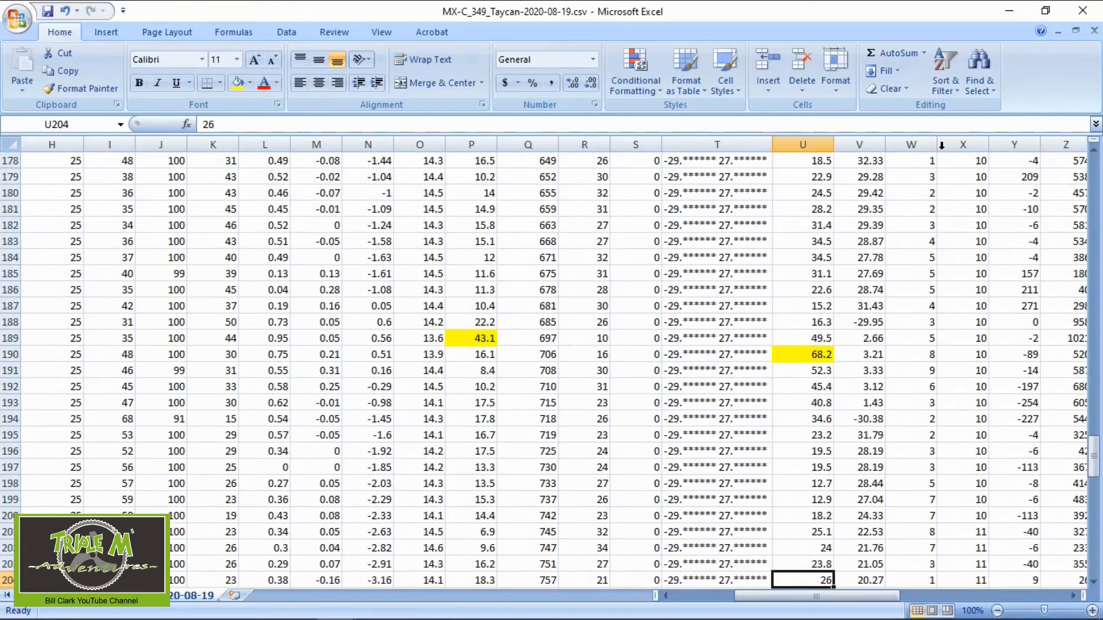
{"action": "left_click", "coordinate": [802, 354]}
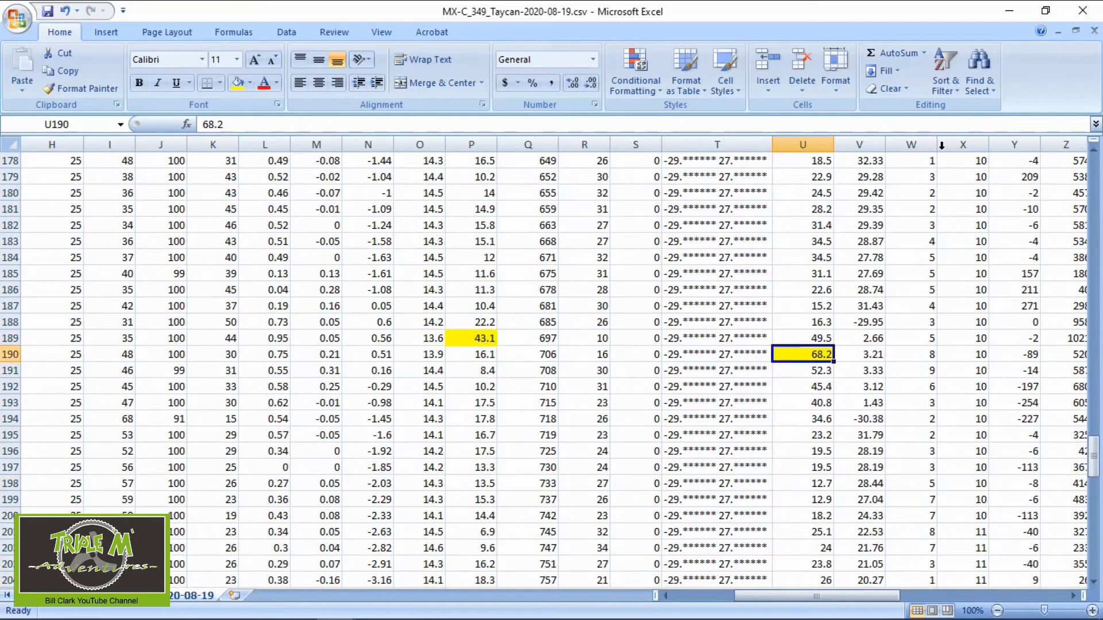
{"action": "left_click", "coordinate": [801, 338]}
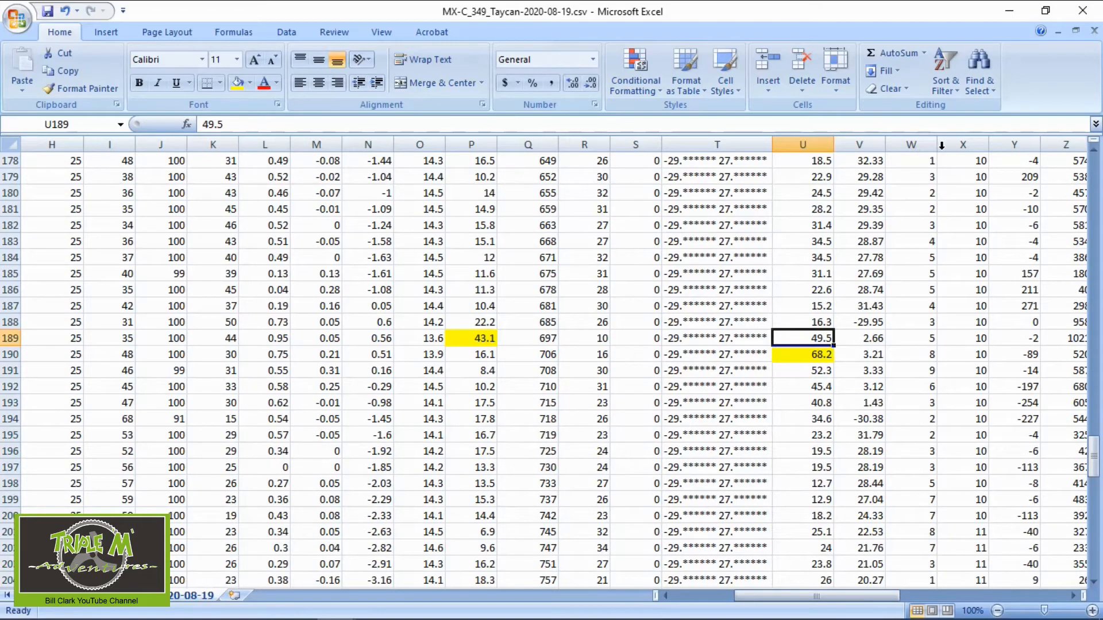
{"action": "left_click", "coordinate": [803, 355]}
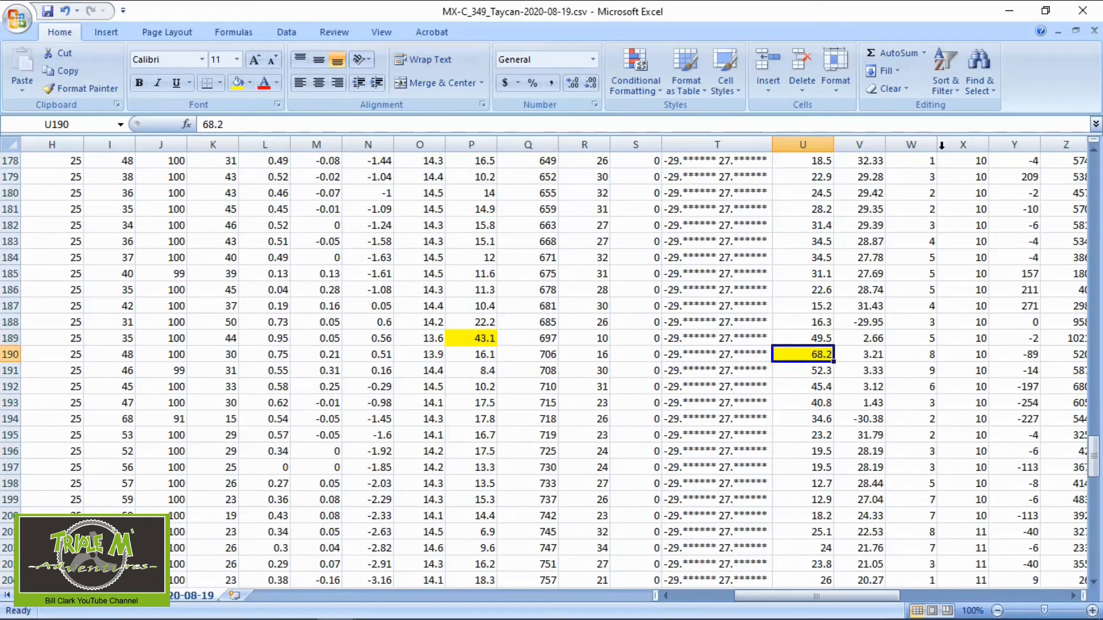
{"action": "left_click", "coordinate": [471, 338]}
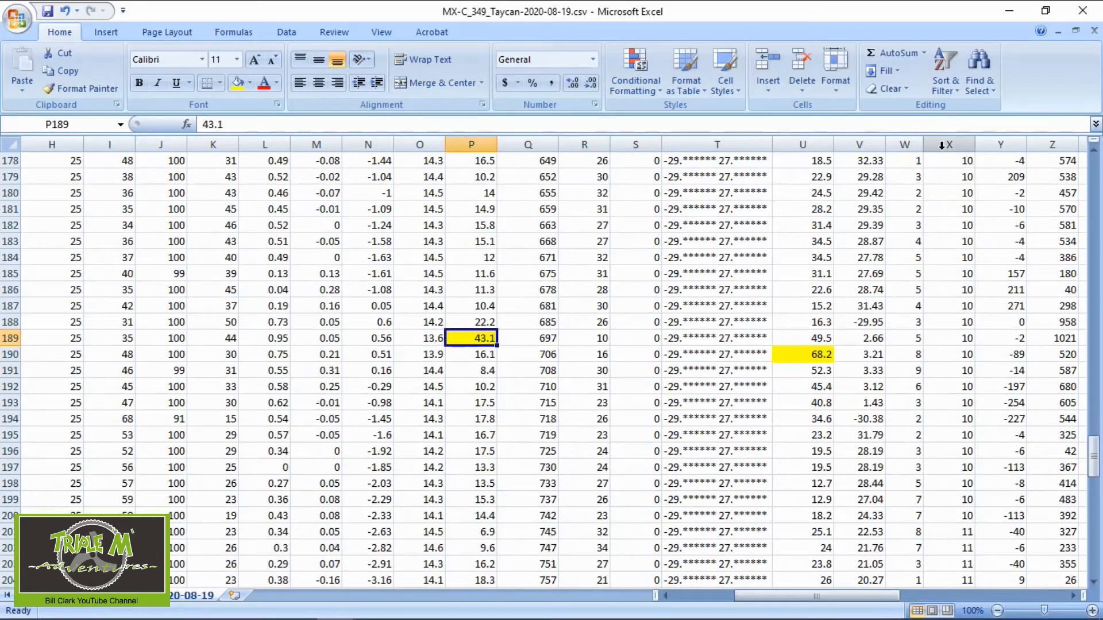
{"action": "left_click", "coordinate": [471, 305]}
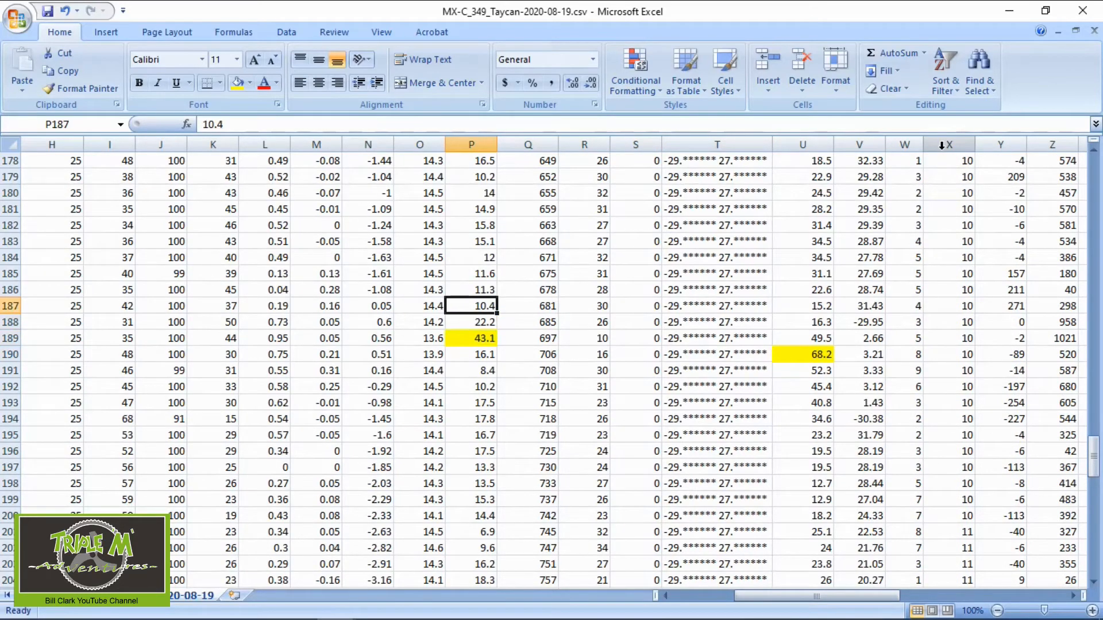
{"action": "left_click", "coordinate": [948, 177]}
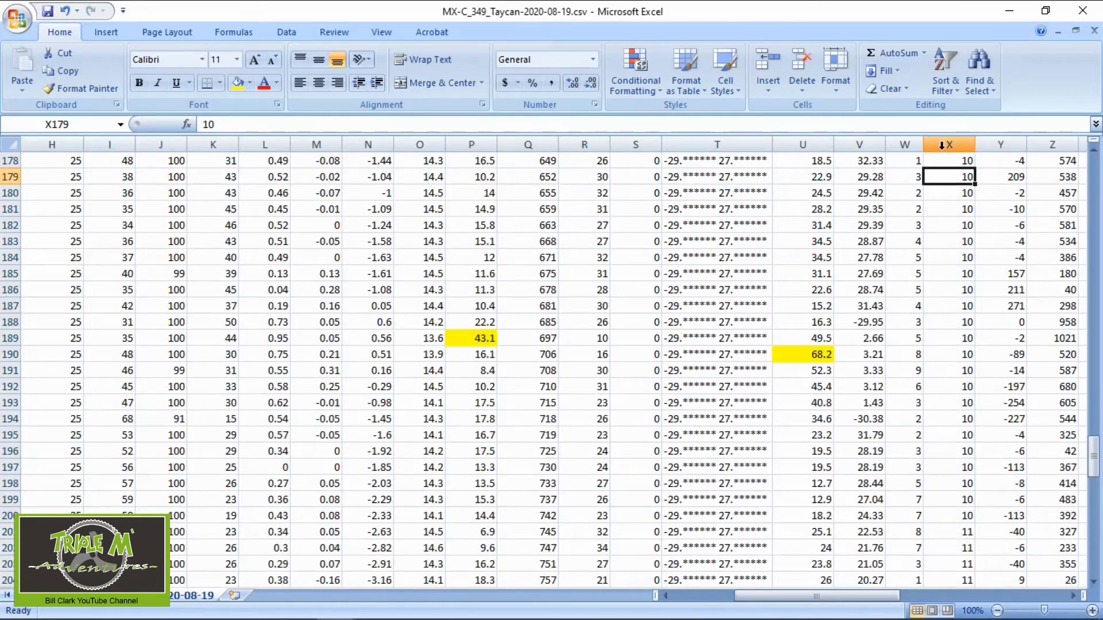
{"action": "left_click", "coordinate": [948, 225]}
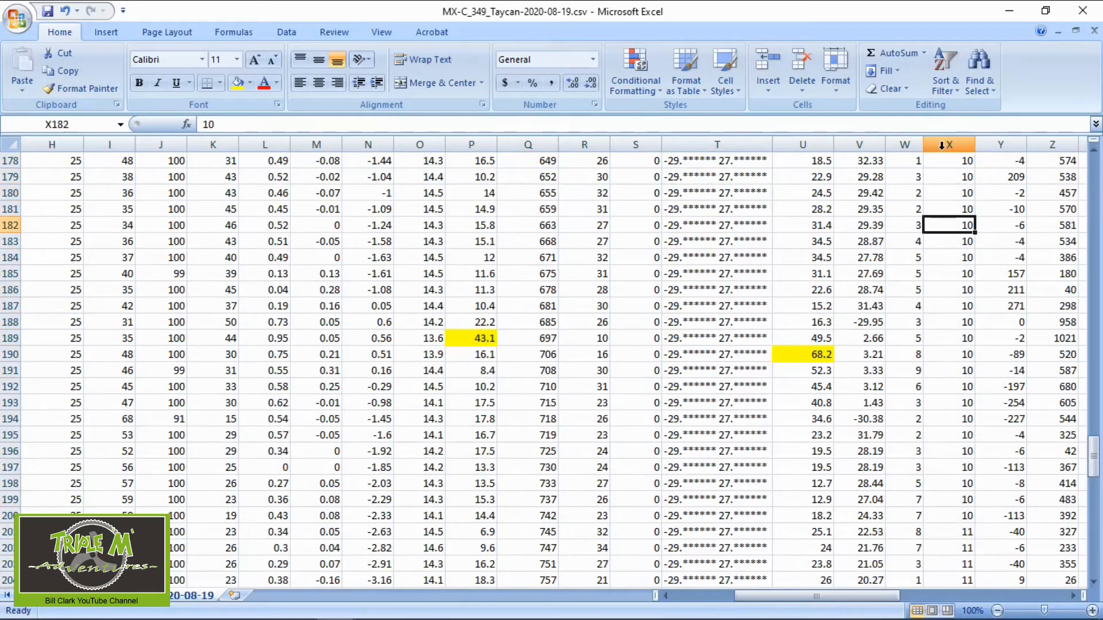
{"action": "left_click", "coordinate": [858, 160]}
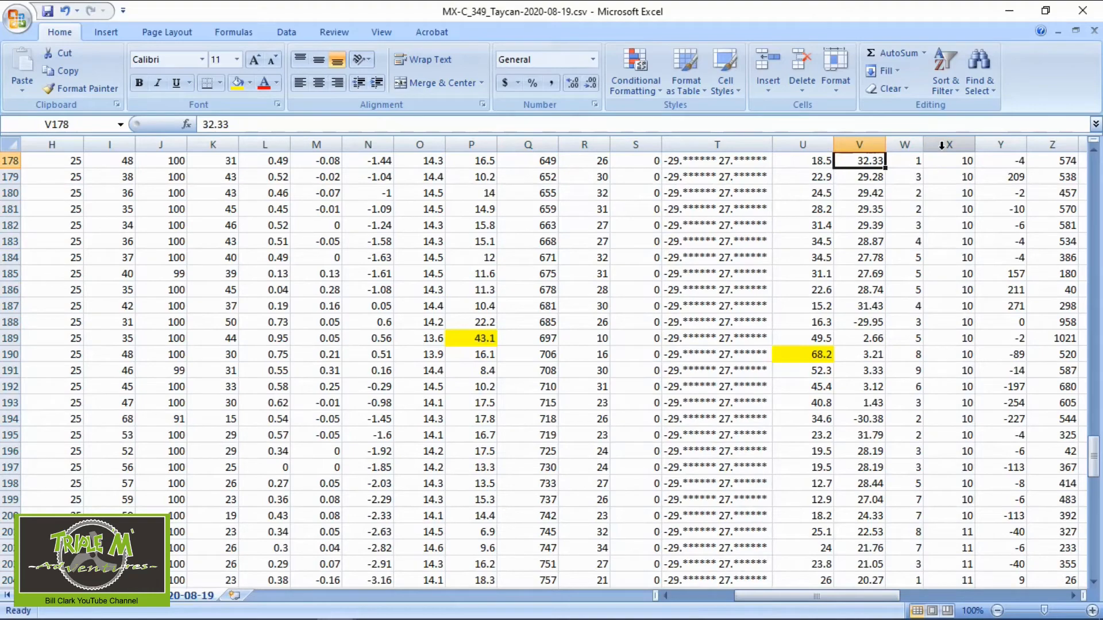
{"action": "left_click", "coordinate": [717, 322]}
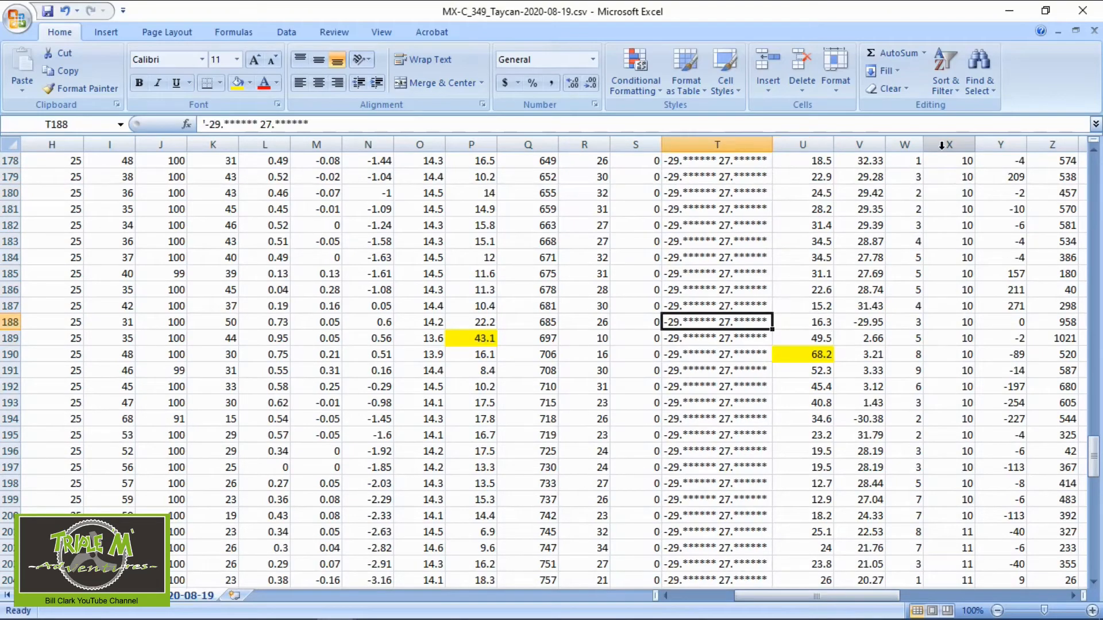
{"action": "left_click", "coordinate": [471, 338]}
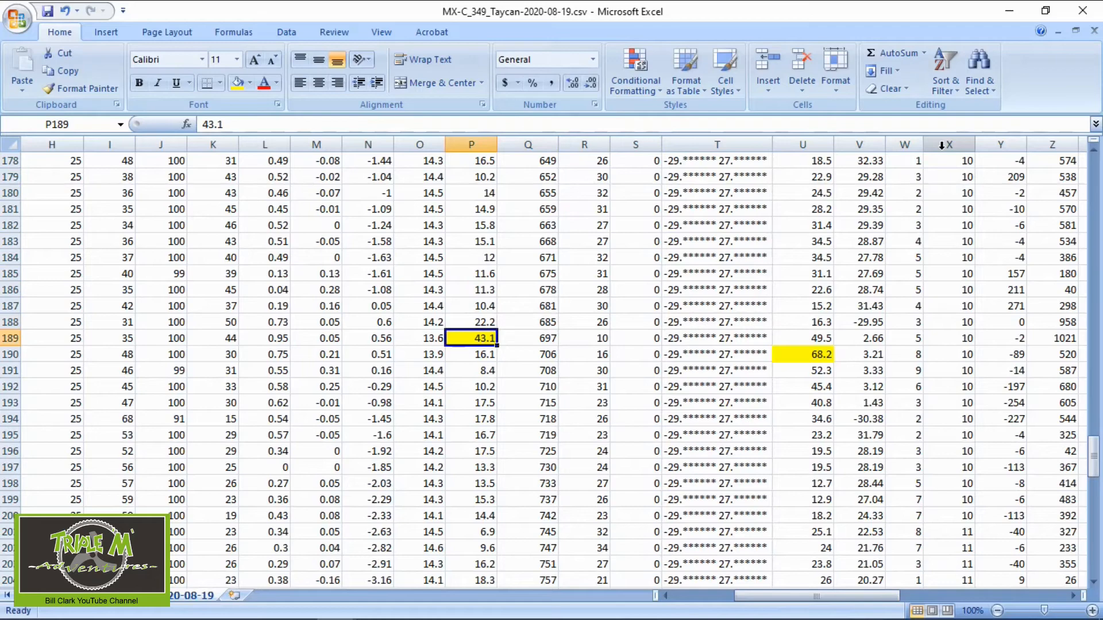
{"action": "left_click", "coordinate": [471, 355]}
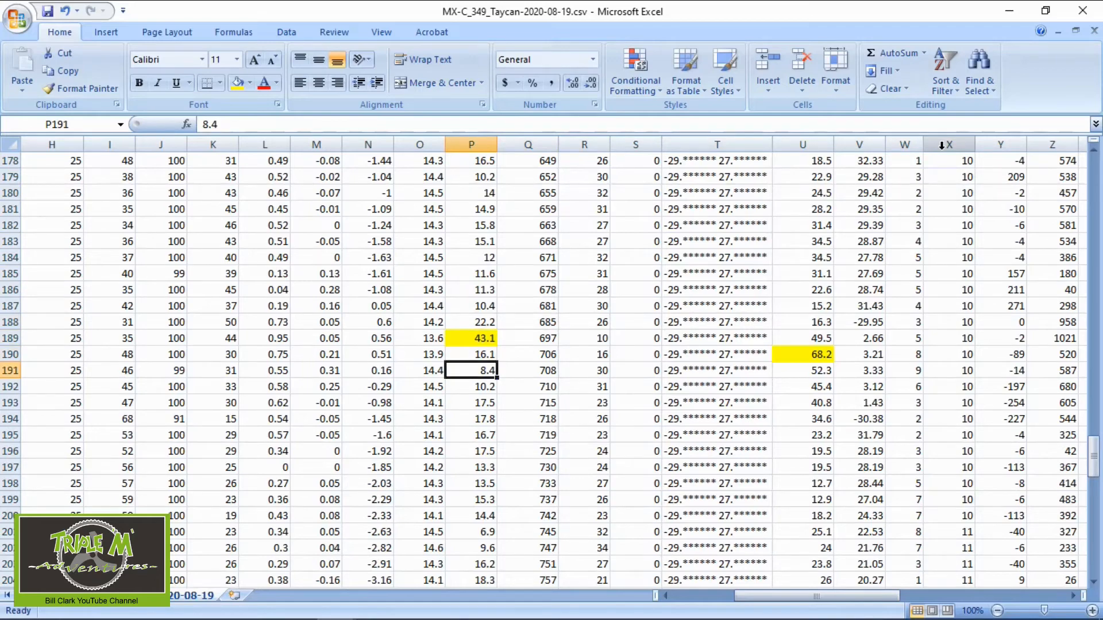
{"action": "left_click", "coordinate": [471, 418]}
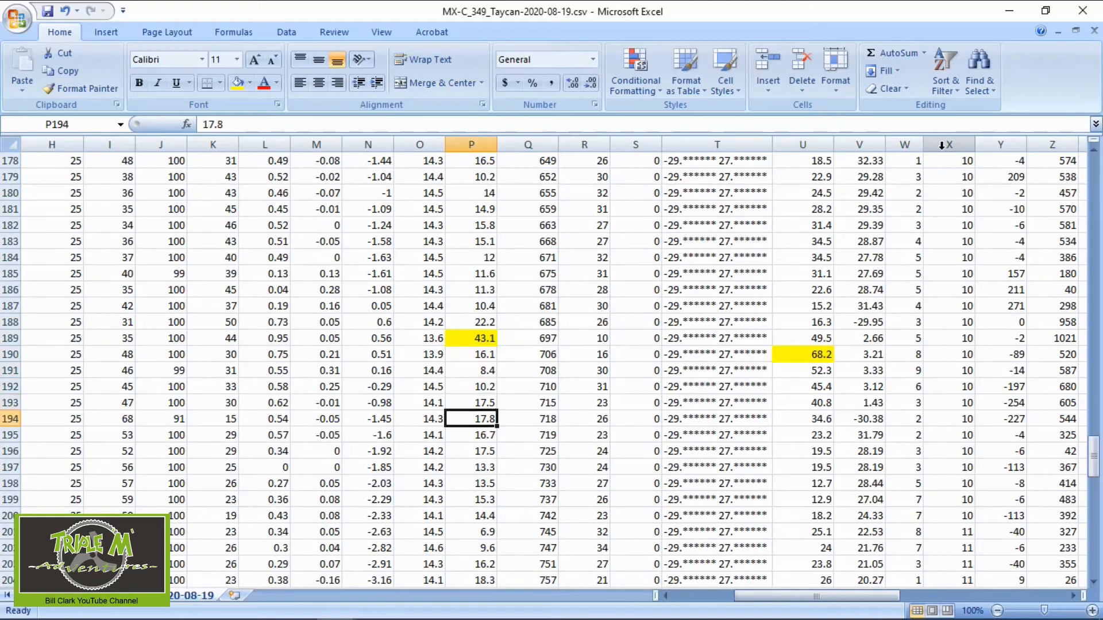
{"action": "left_click", "coordinate": [471, 483]}
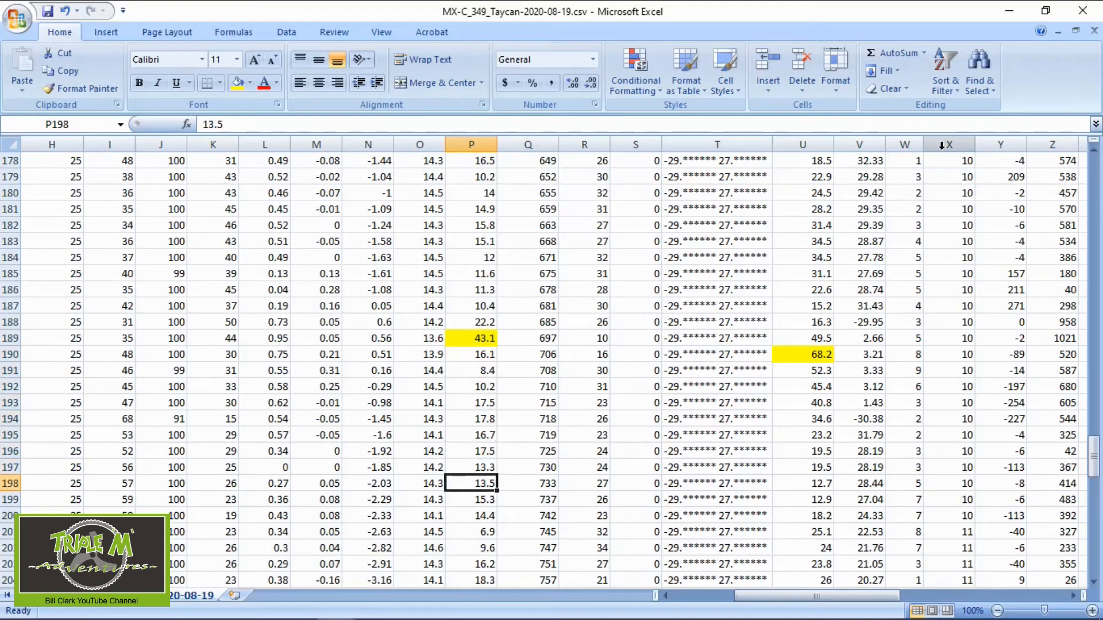
{"action": "left_click", "coordinate": [471, 322]}
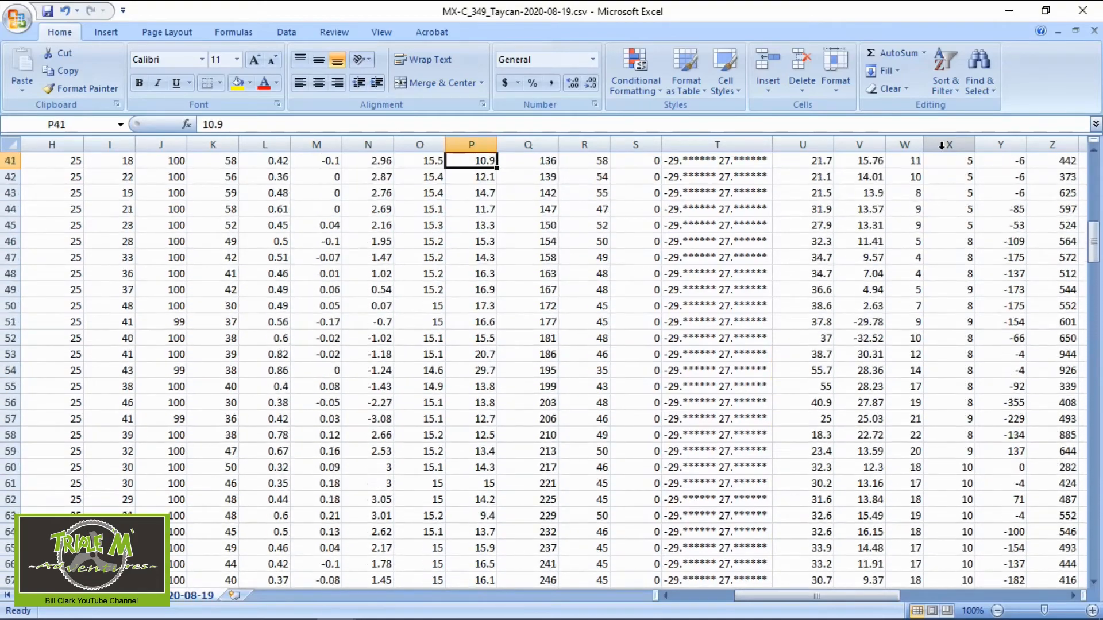
{"action": "scroll", "scroll_direction": "up", "scroll_amount": 3}
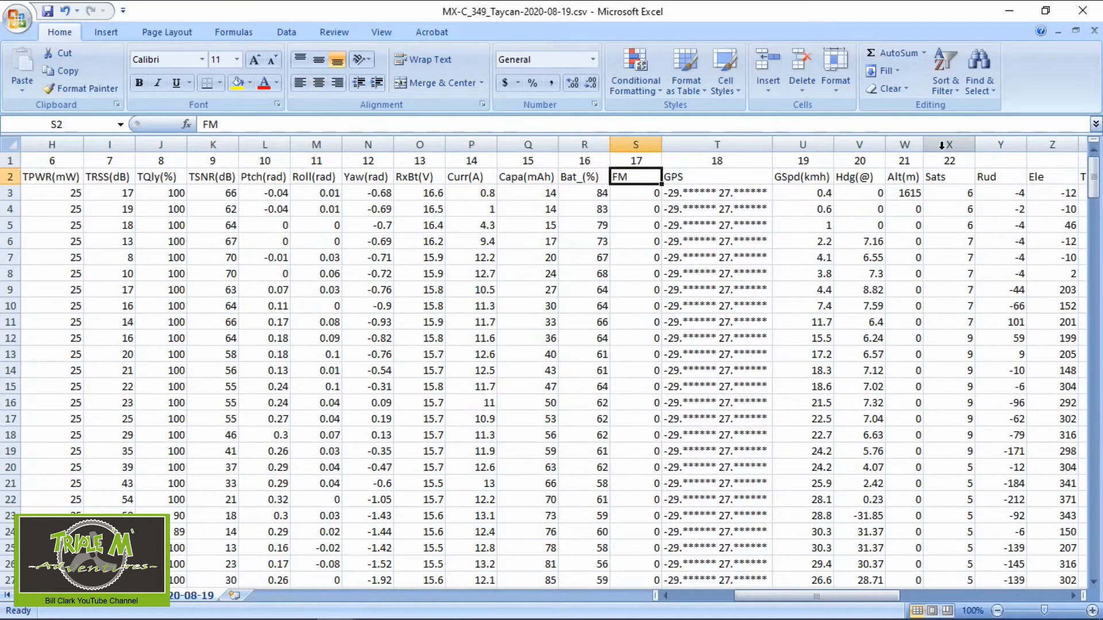